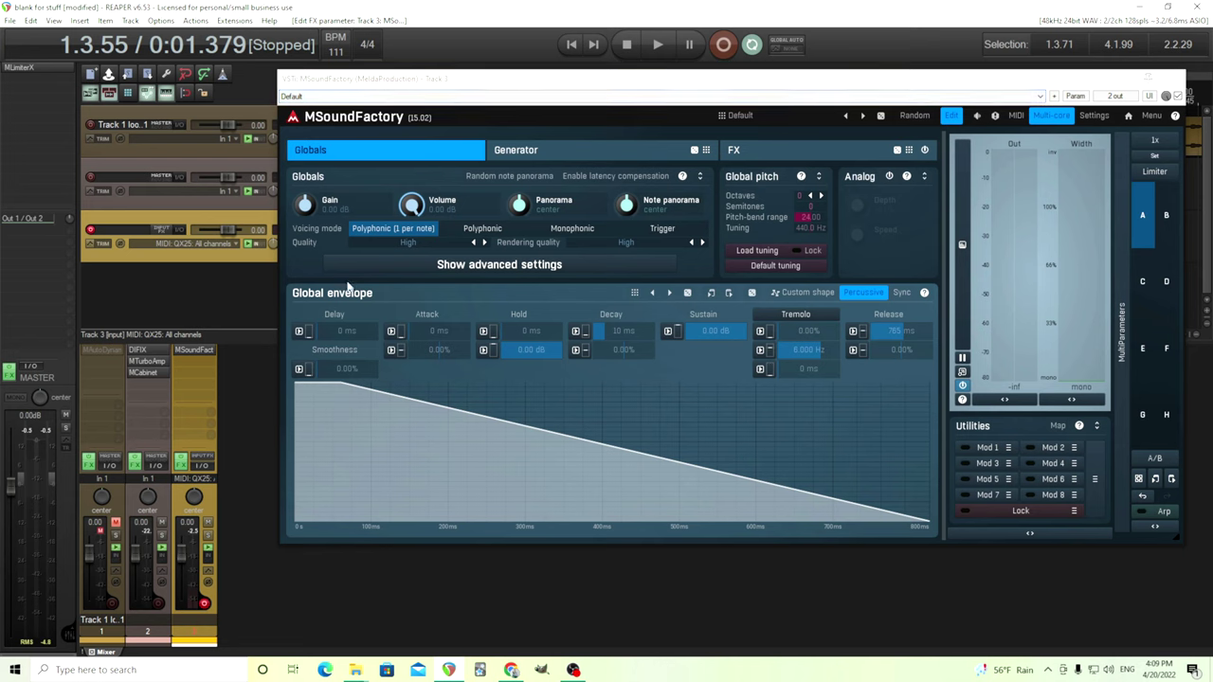
{"action": "mouse_move", "coordinate": [366, 393]}
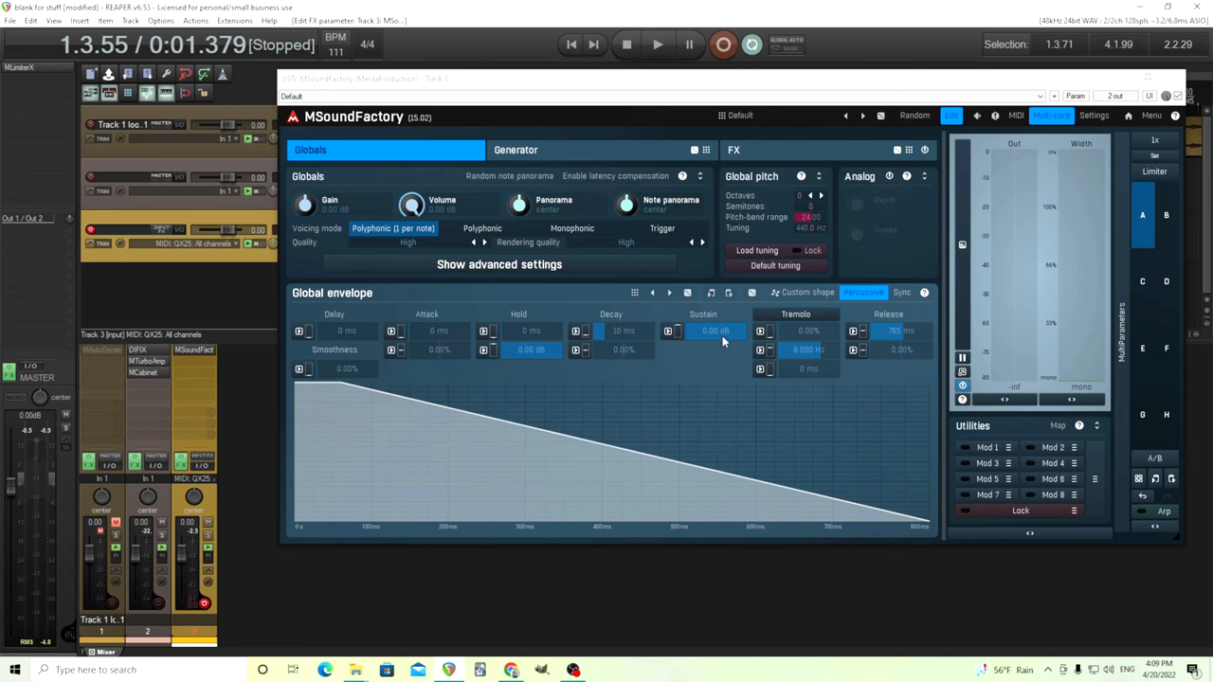
{"action": "mouse_move", "coordinate": [530, 152]}
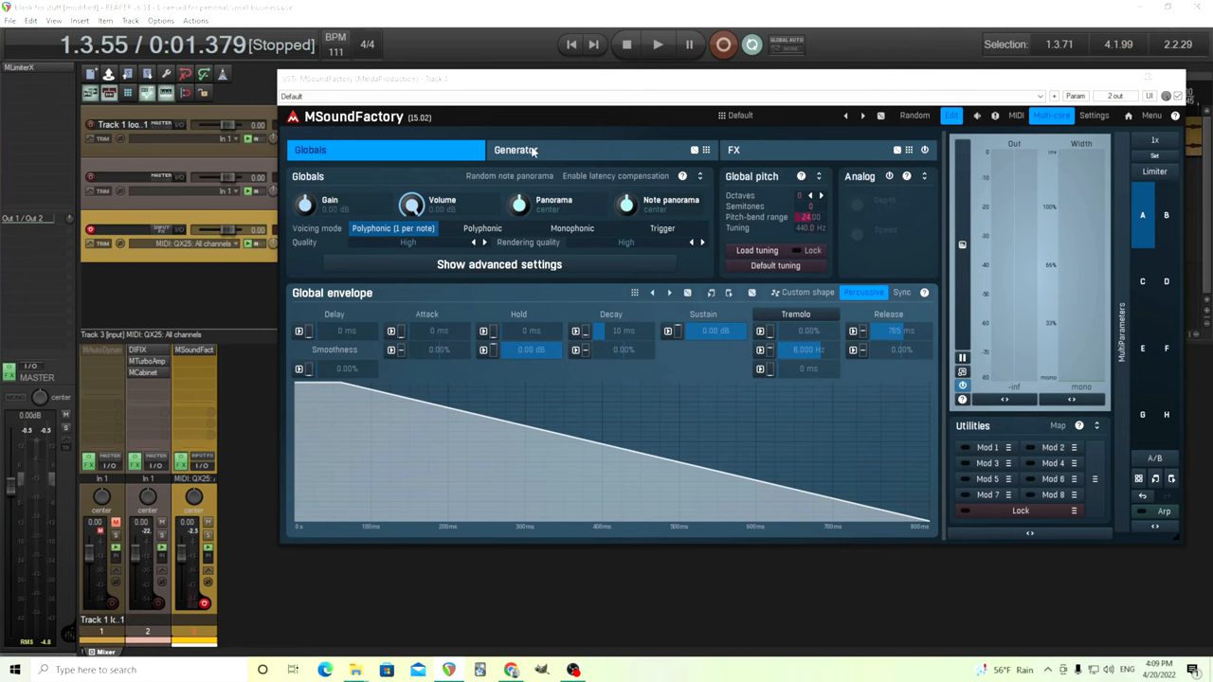
Step: Show the Generator page with the WaveTable8 1 editor and 3D wave visualiser
{"action": "left_click", "coordinate": [515, 148]}
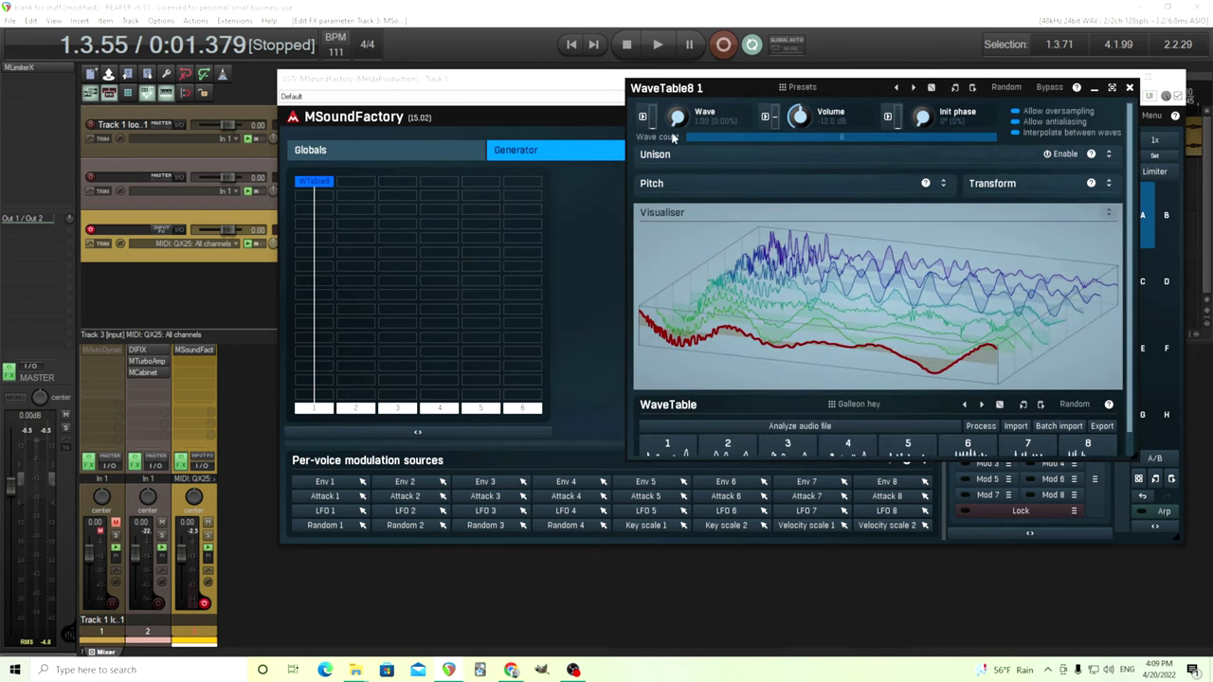
{"action": "mouse_move", "coordinate": [812, 368]}
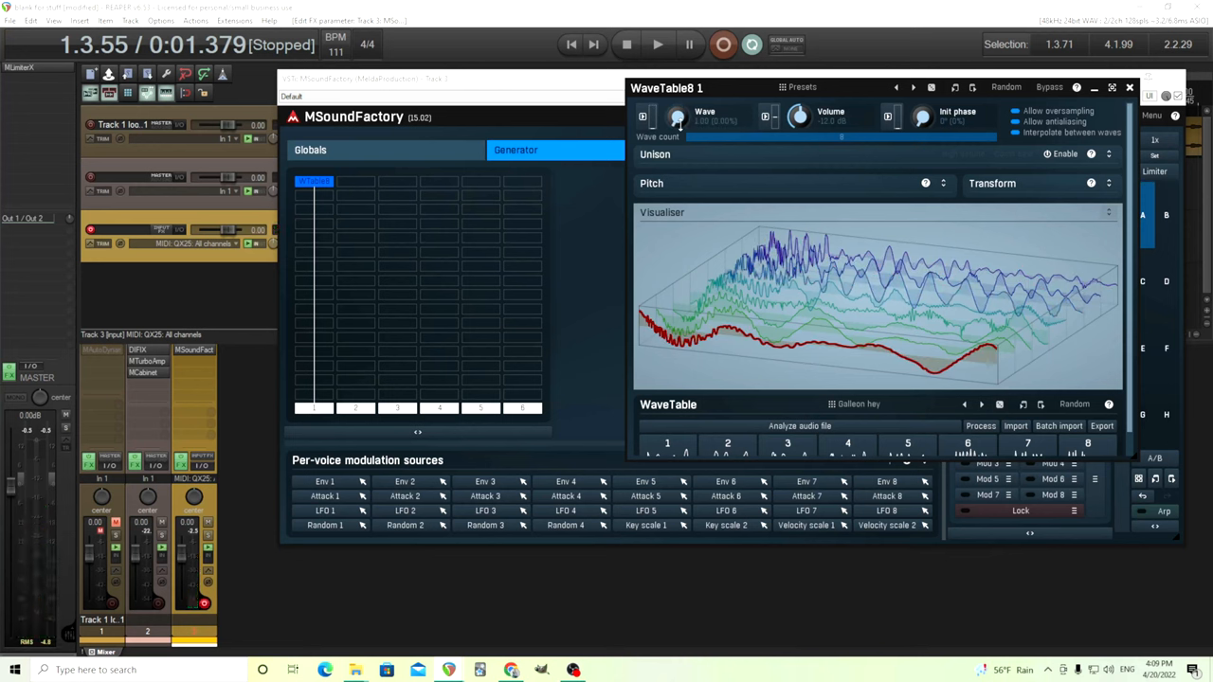
{"action": "mouse_move", "coordinate": [422, 396]}
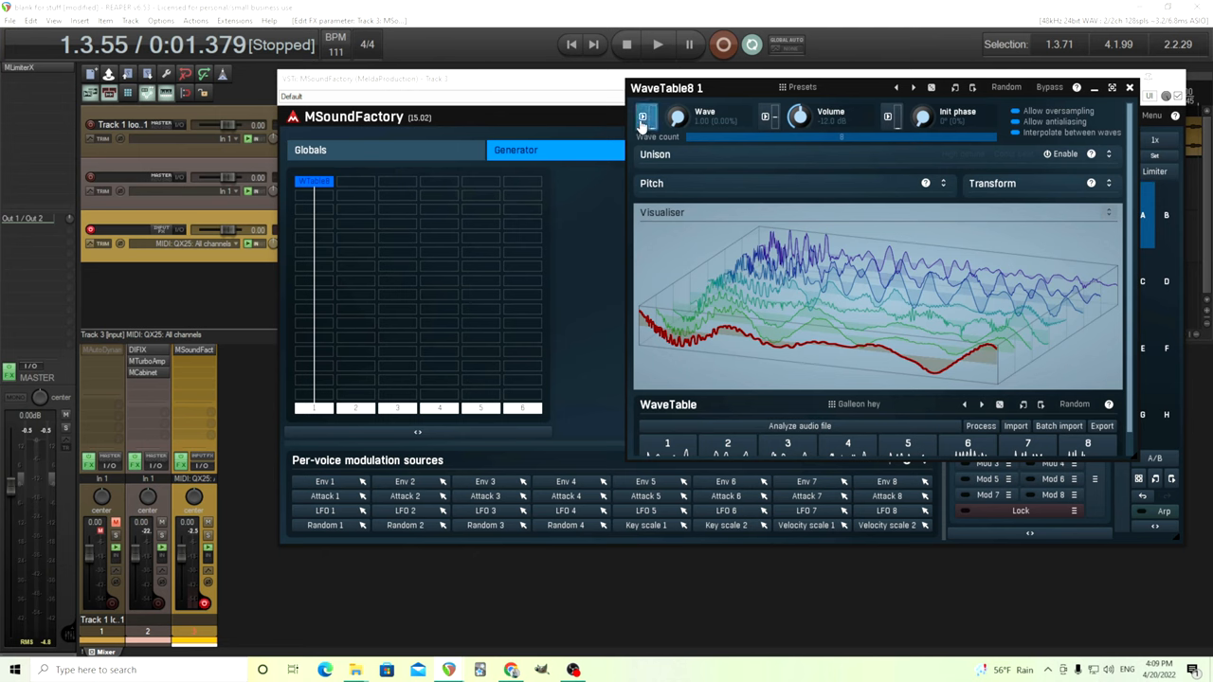
Step: Assign Env 1 as slot A's modulation source for the Wave position knob
{"action": "left_click", "coordinate": [642, 117]}
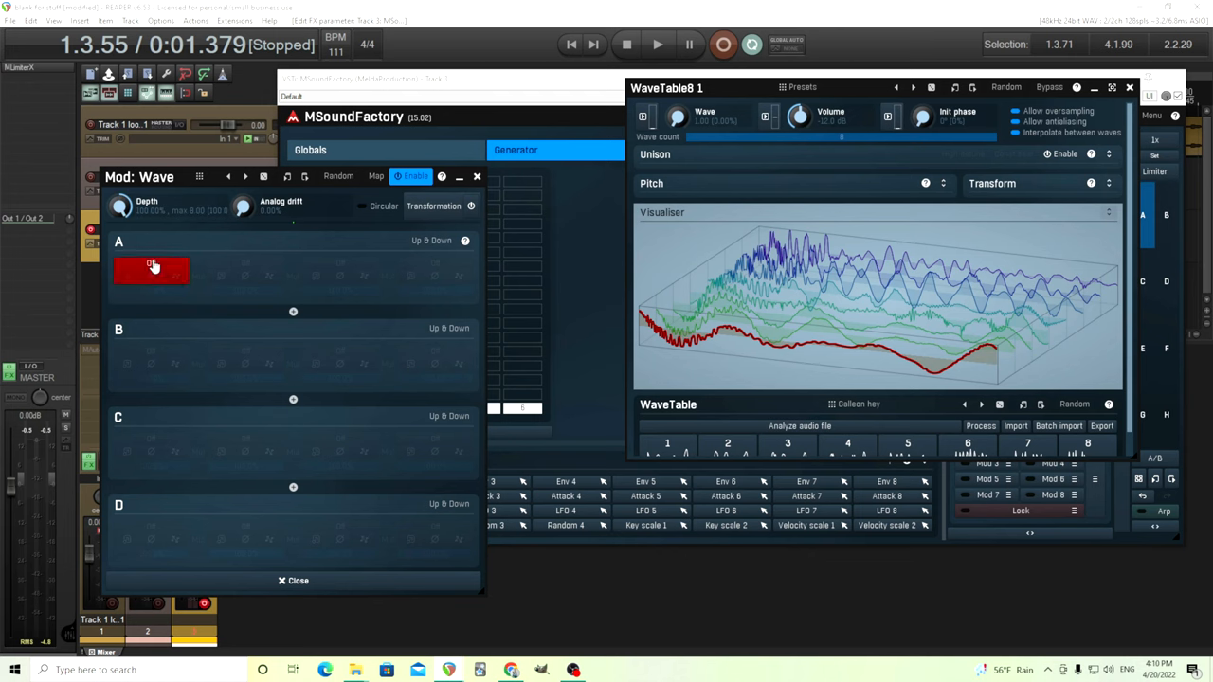
{"action": "left_click", "coordinate": [152, 270]}
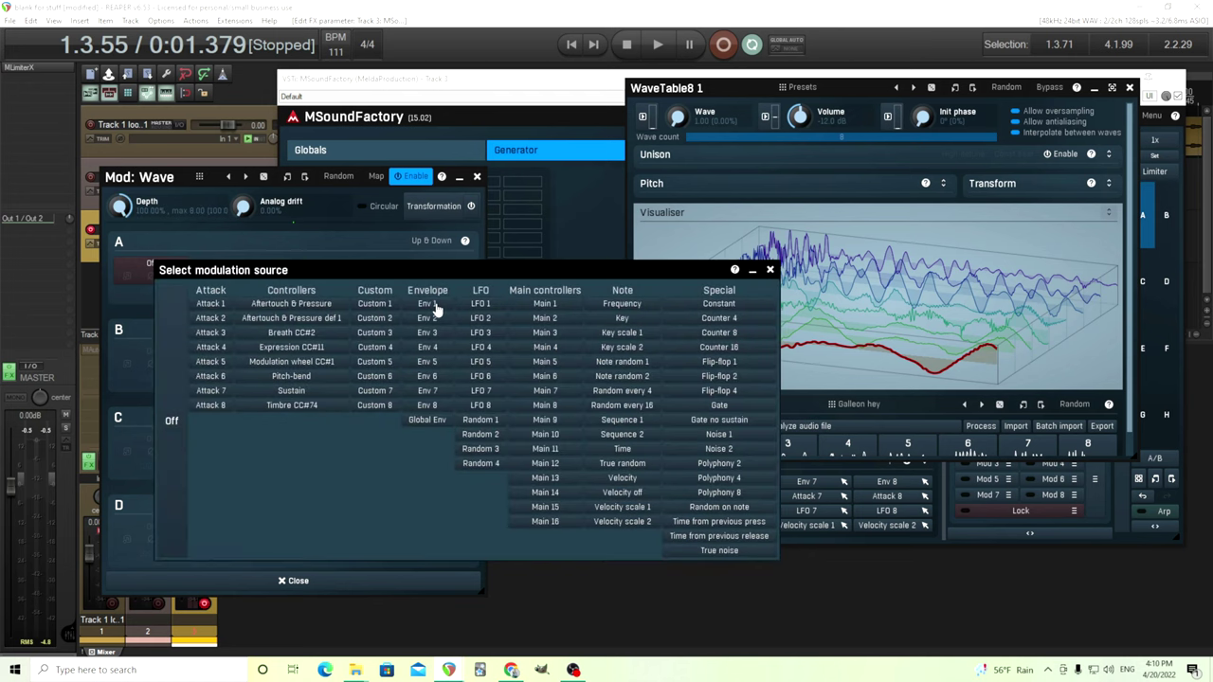
{"action": "left_click", "coordinate": [428, 304]}
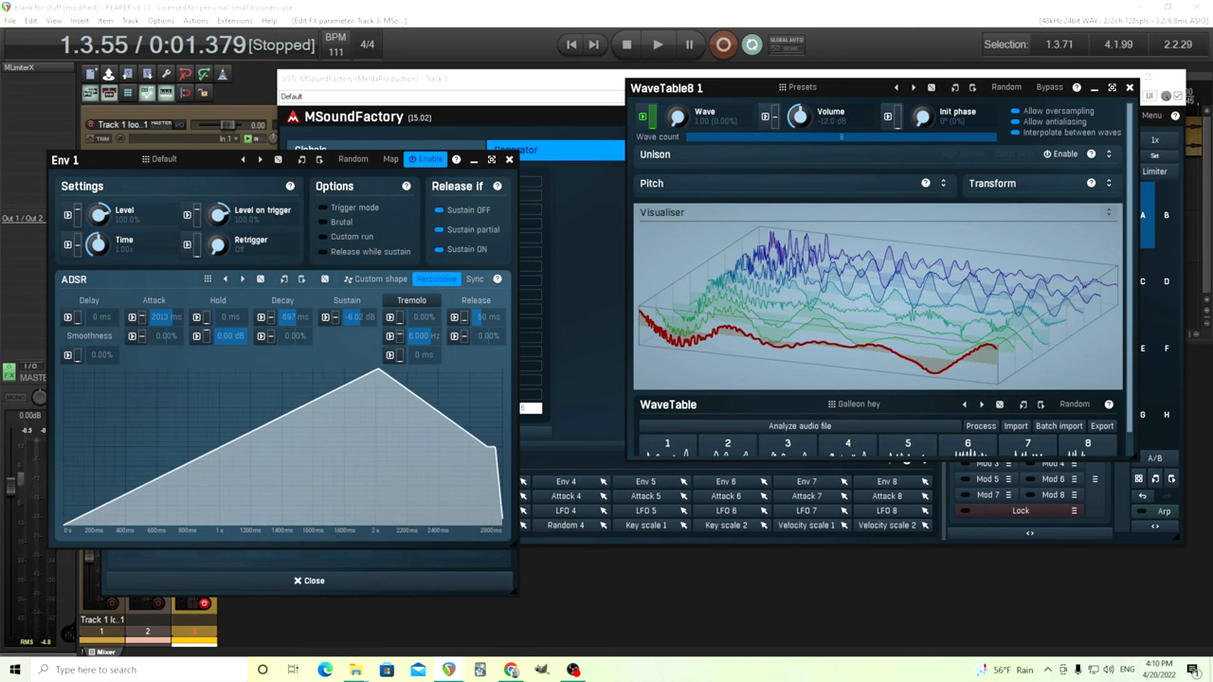
Step: Lengthen Env 1's custom-shape attack to about 3.5 seconds
{"action": "left_click_drag", "start_coordinate": [289, 316], "coordinate": [289, 322]}
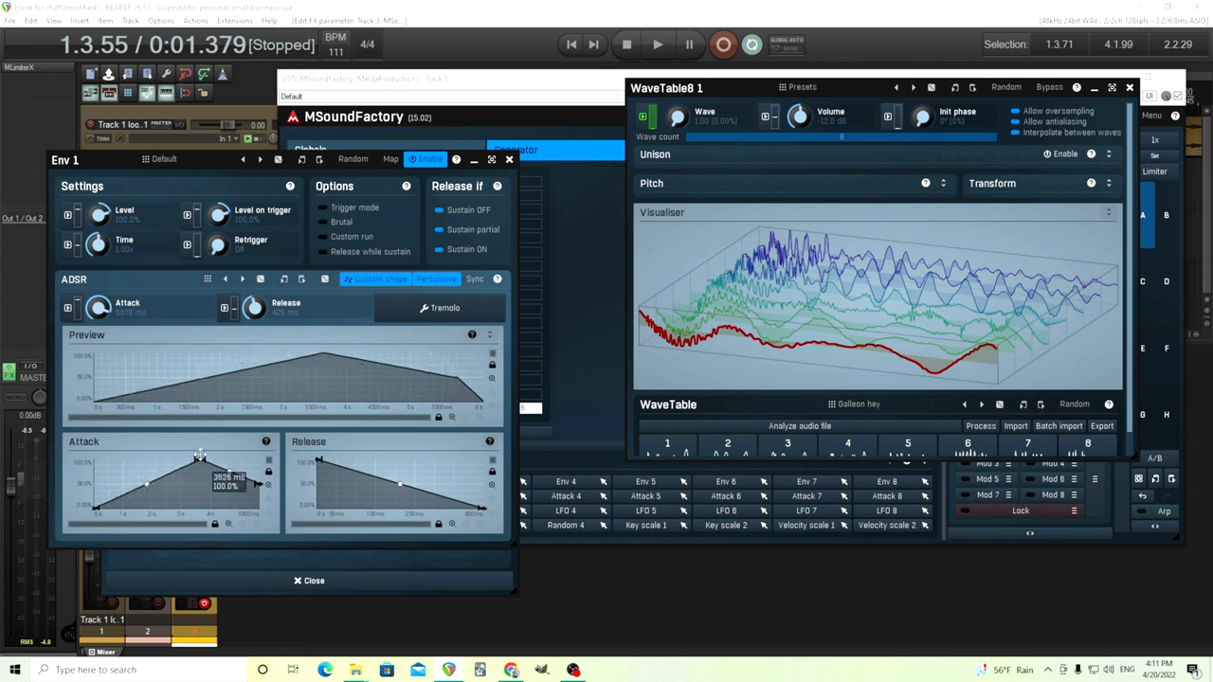
Step: Reshape the attack curve: peak at full level, add a dip, then curve back up
{"action": "left_click_drag", "start_coordinate": [201, 455], "coordinate": [193, 447]}
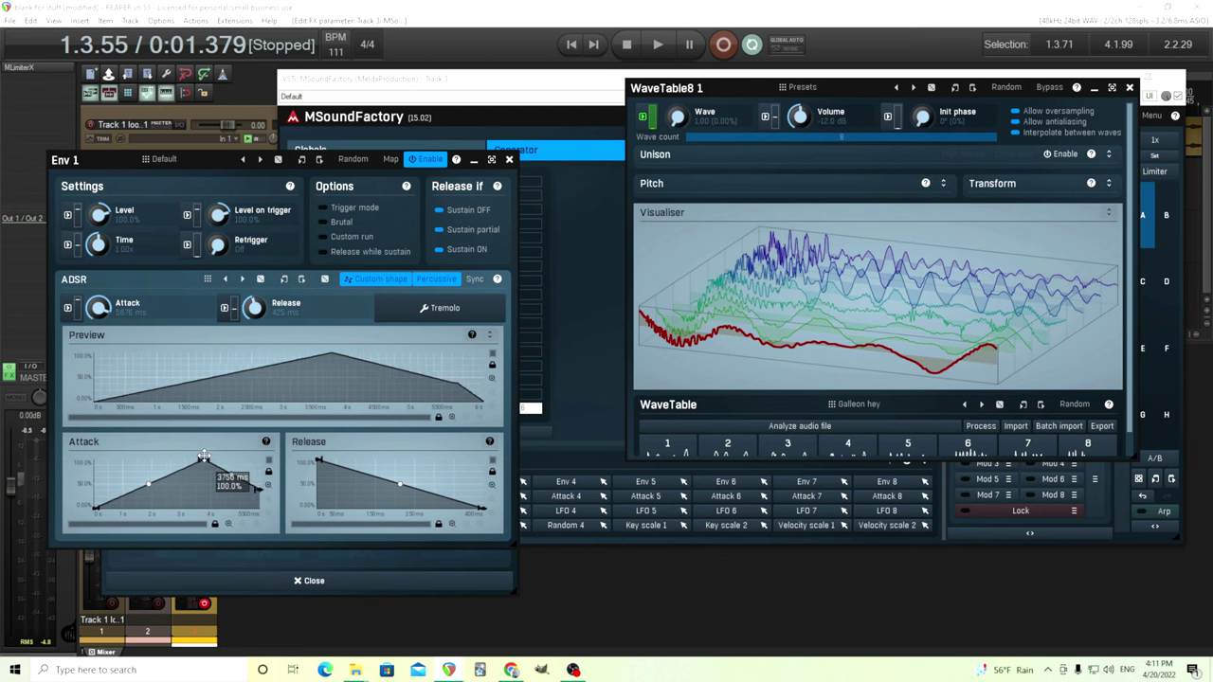
{"action": "left_click_drag", "start_coordinate": [203, 456], "coordinate": [170, 488]}
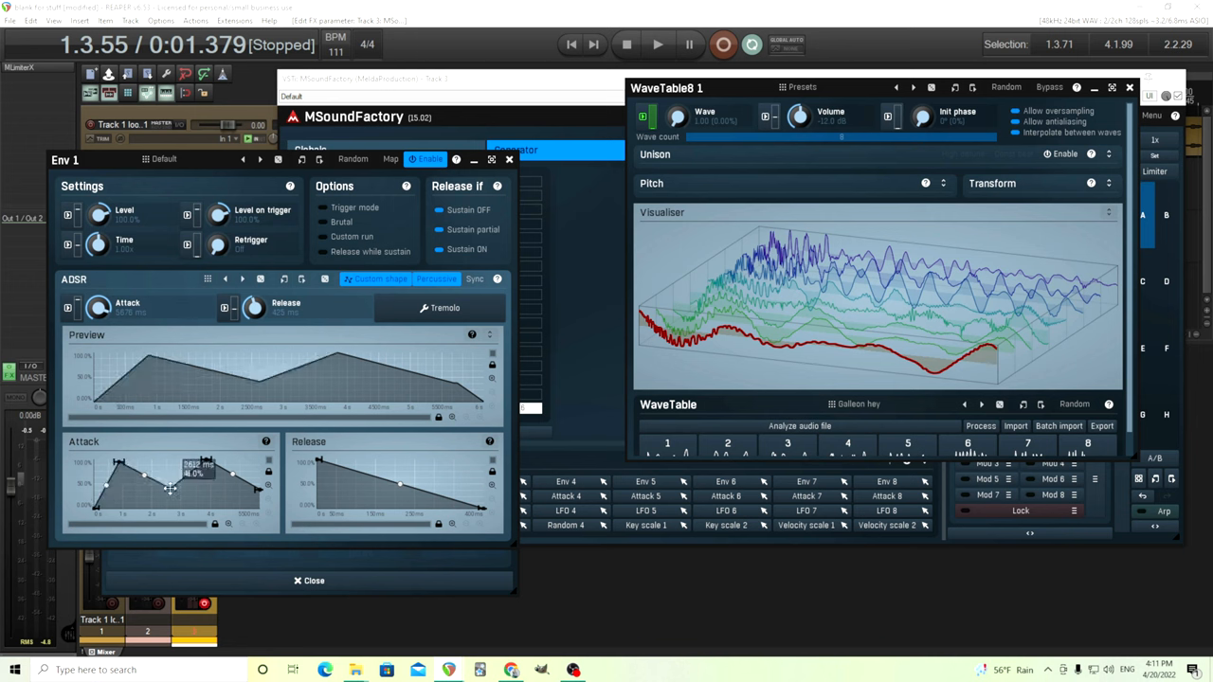
{"action": "left_click_drag", "start_coordinate": [189, 473], "coordinate": [168, 484]}
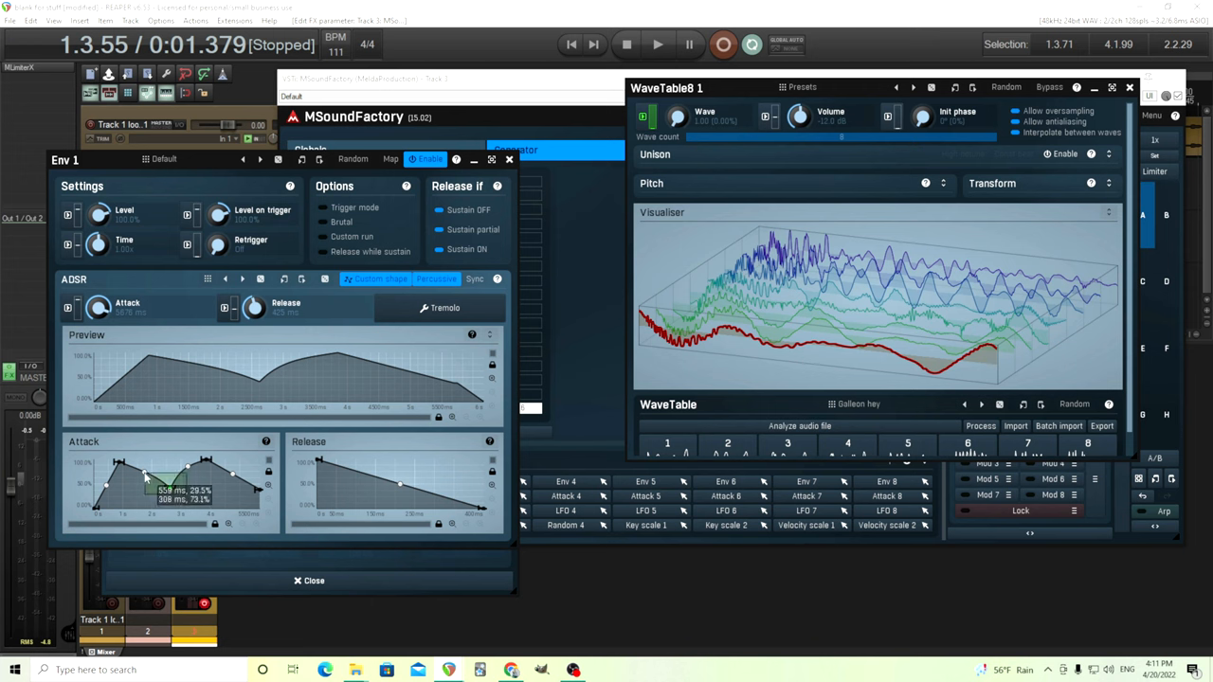
{"action": "left_click_drag", "start_coordinate": [147, 479], "coordinate": [123, 464]}
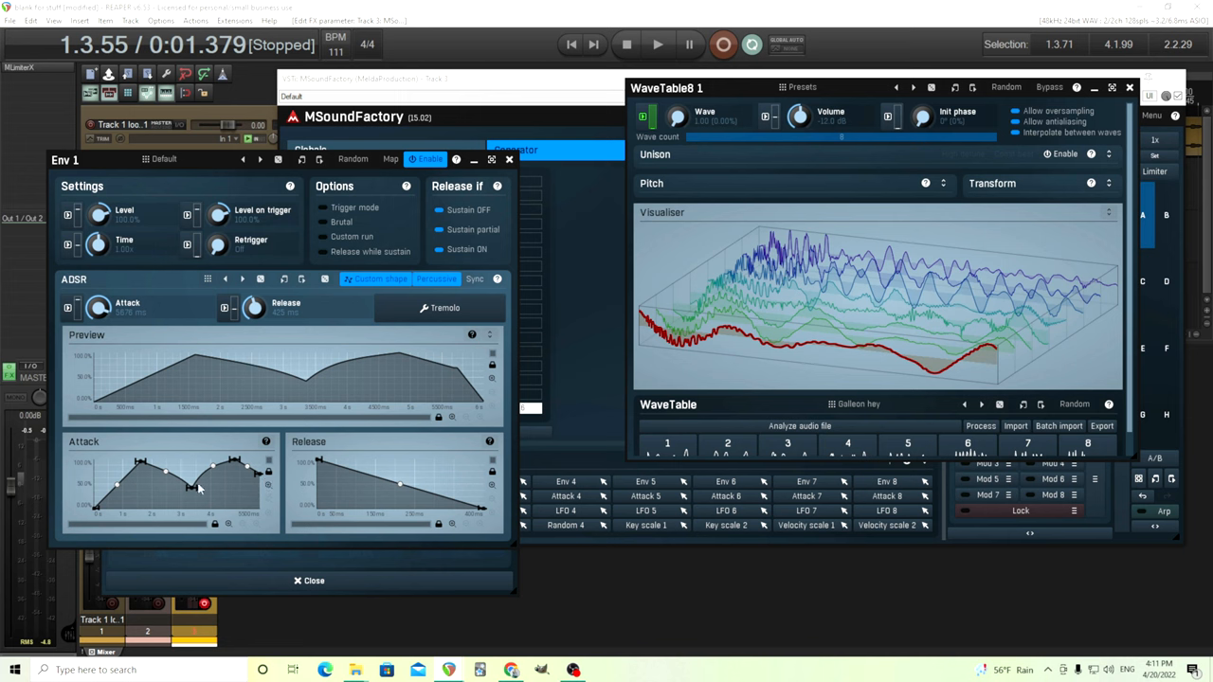
{"action": "mouse_move", "coordinate": [881, 351]}
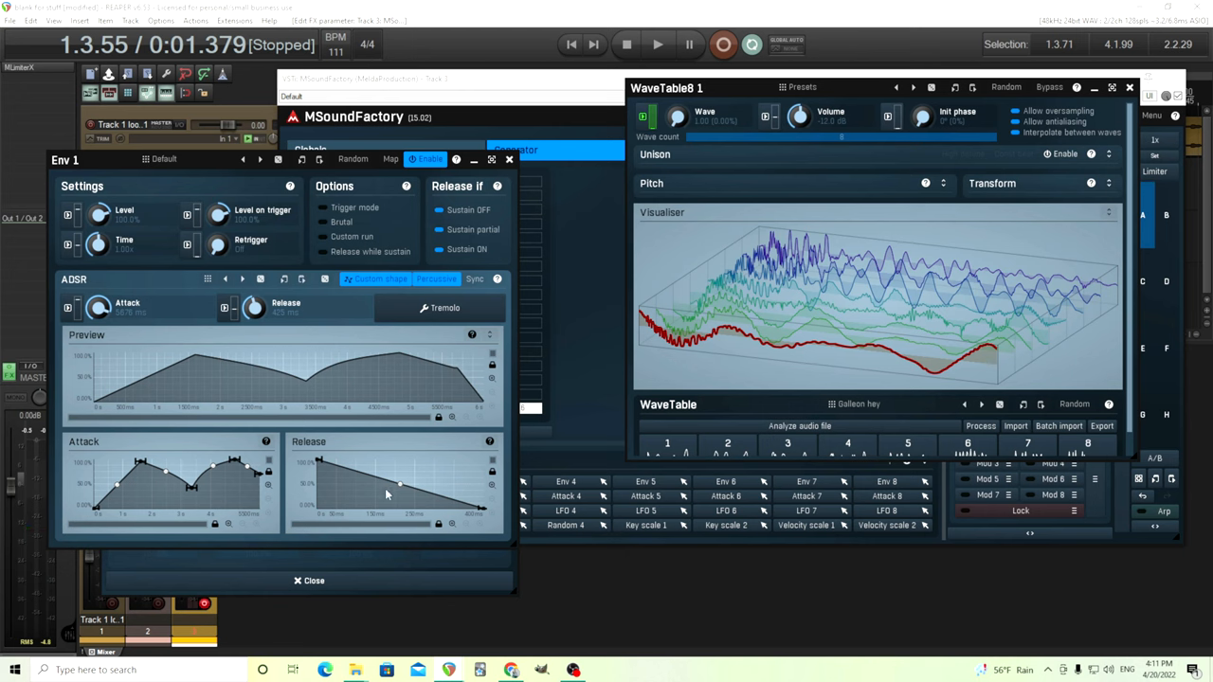
{"action": "mouse_move", "coordinate": [398, 491]}
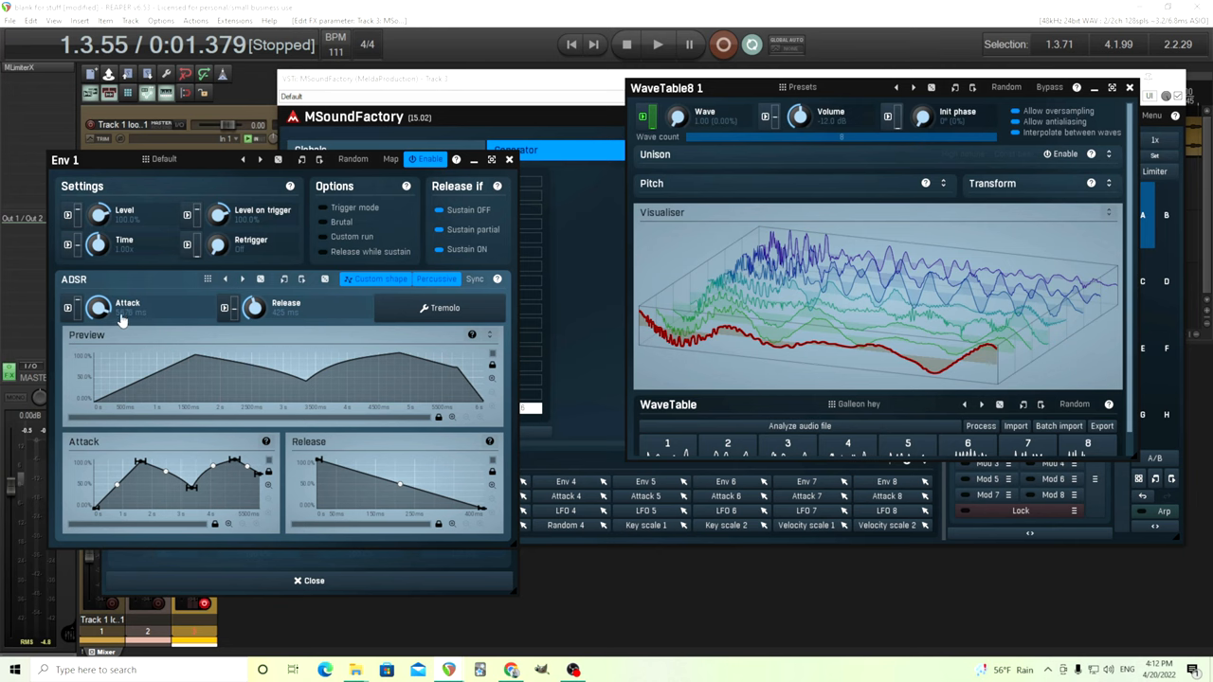
Step: Shorten Env 1's attack to about 1295 ms, keeping the two-hump curve
{"action": "left_click_drag", "start_coordinate": [97, 308], "coordinate": [97, 293]}
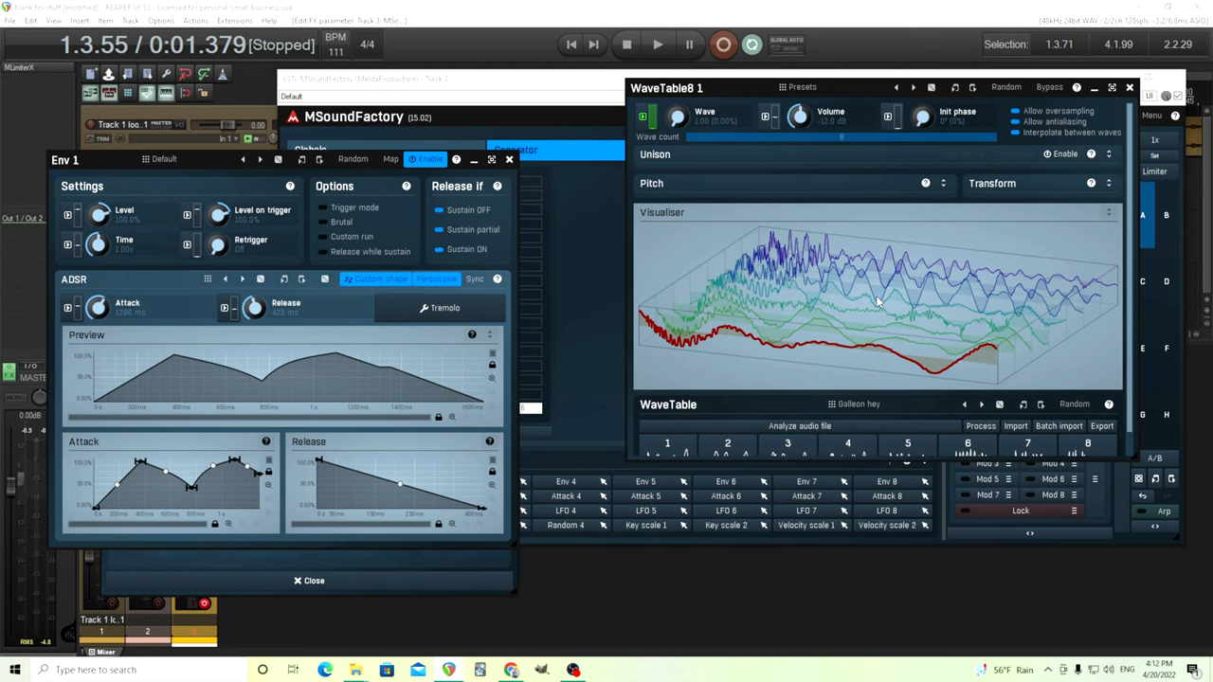
{"action": "mouse_move", "coordinate": [766, 292]}
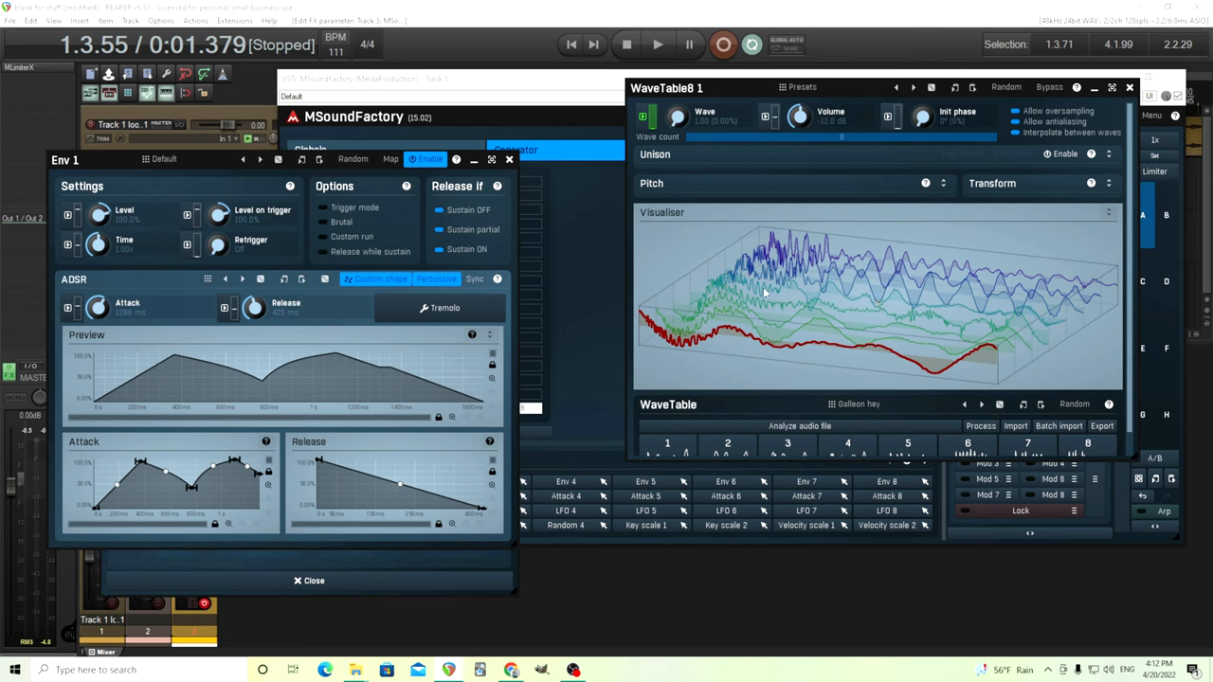
{"action": "mouse_move", "coordinate": [849, 319]}
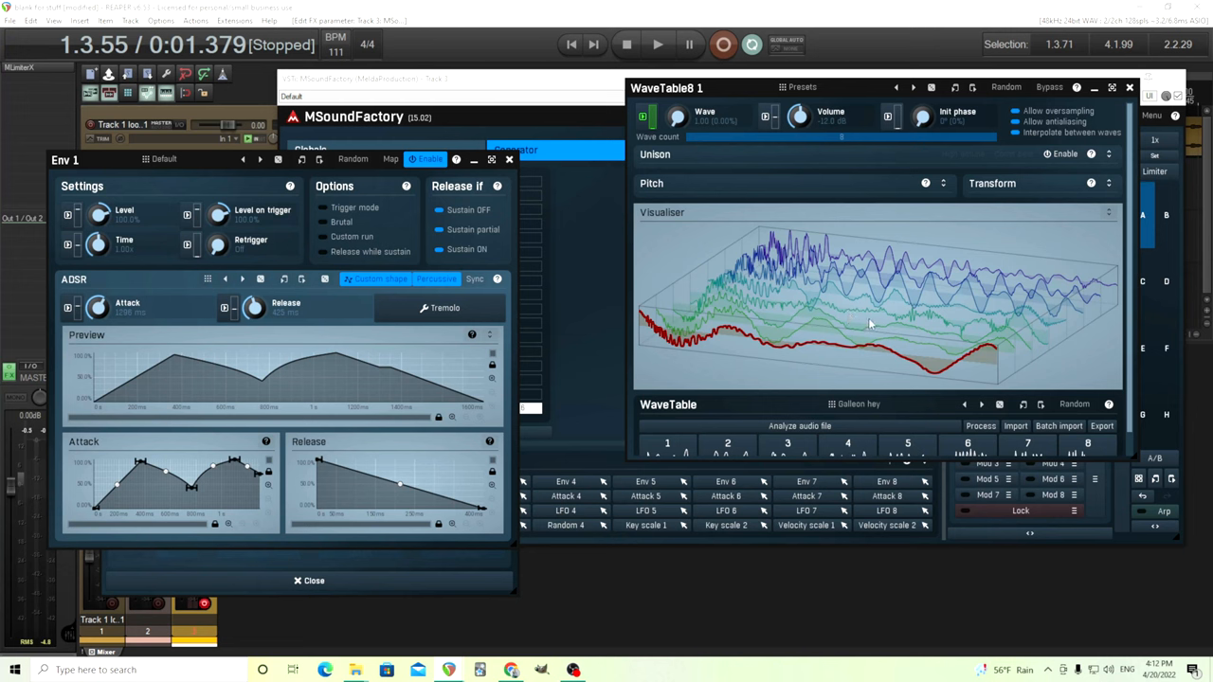
{"action": "mouse_move", "coordinate": [859, 320]}
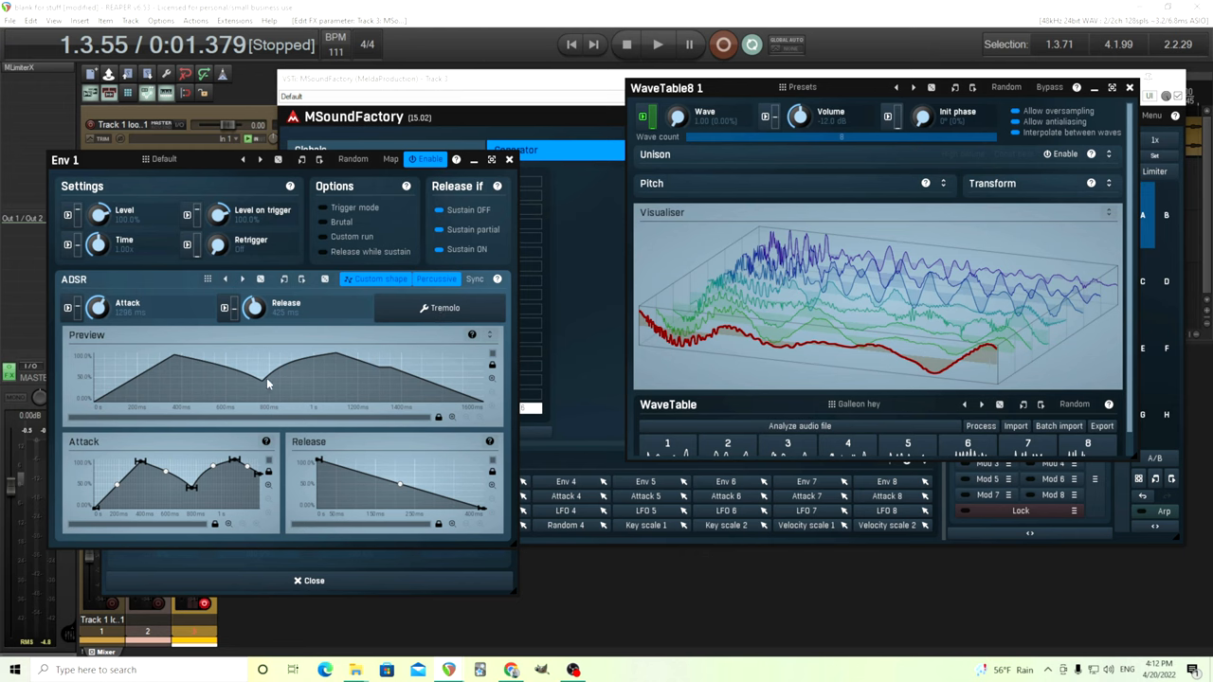
Step: Toggle the envelope preview, open Env 1's tremolo settings and raise depth to 100%
{"action": "left_click", "coordinate": [491, 335]}
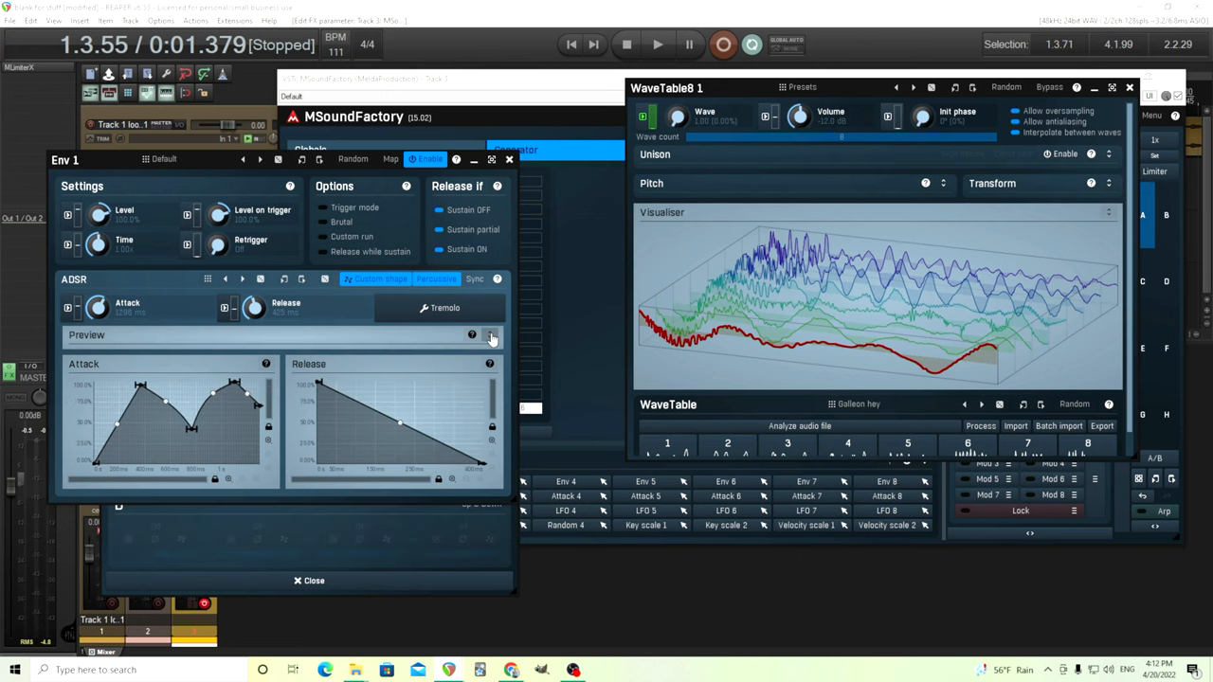
{"action": "left_click", "coordinate": [490, 334]}
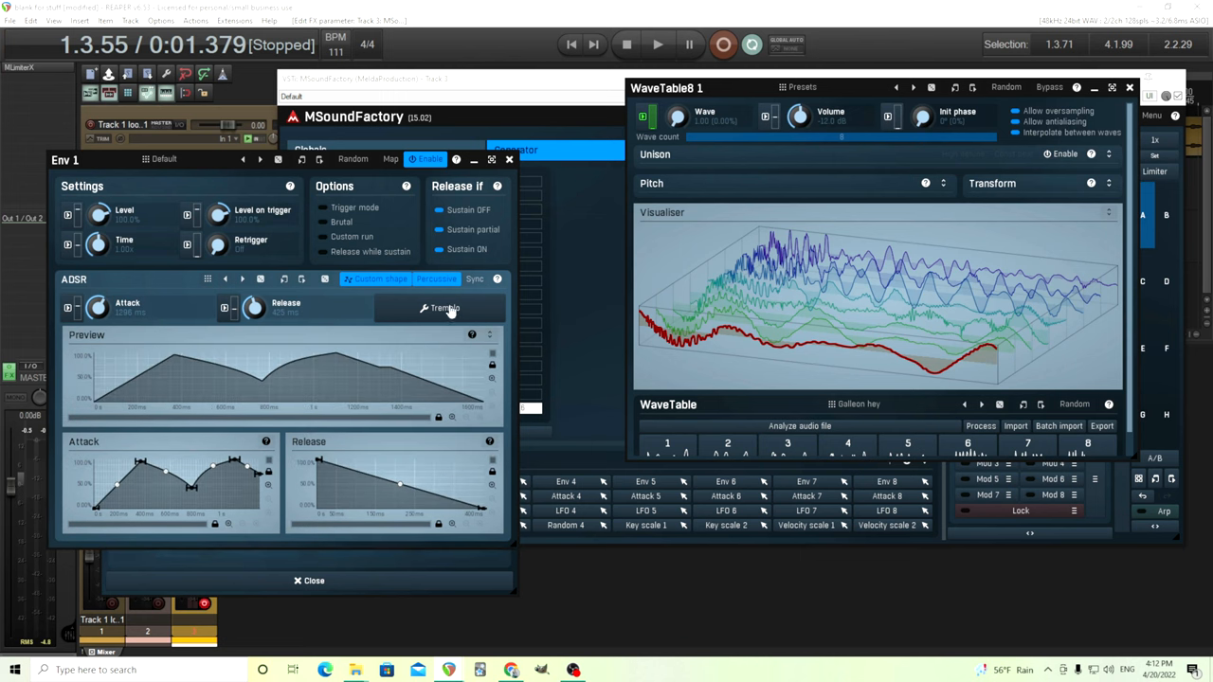
{"action": "left_click", "coordinate": [444, 307]}
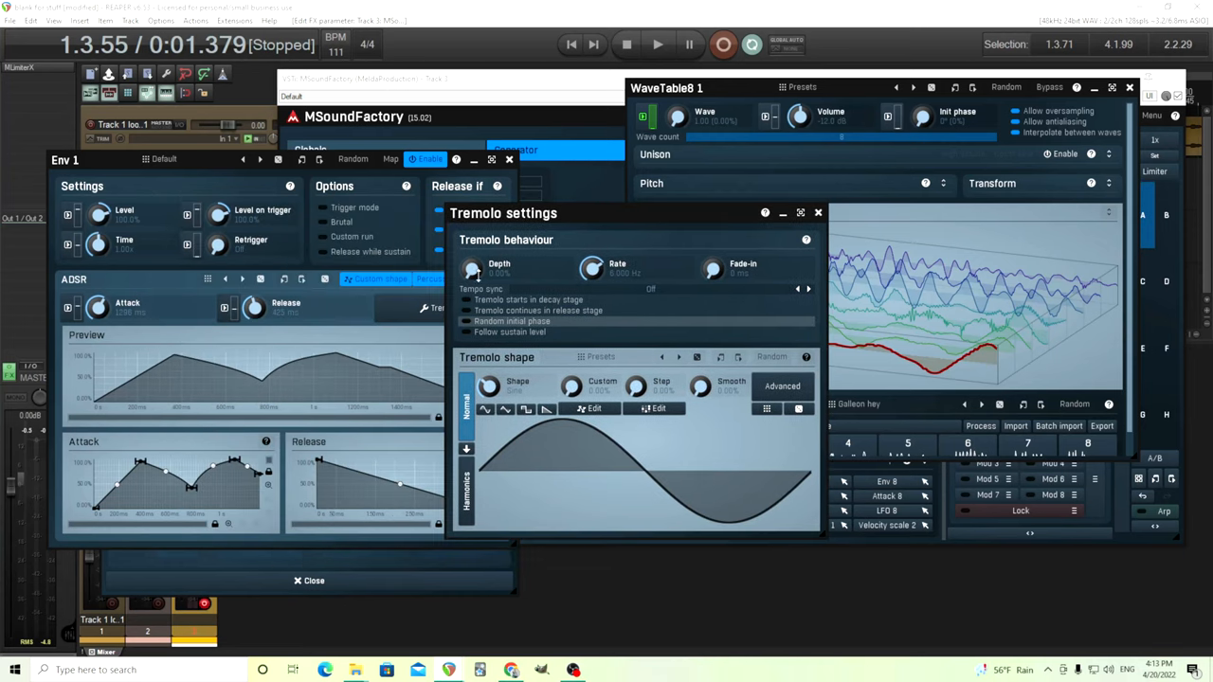
{"action": "left_click_drag", "start_coordinate": [471, 269], "coordinate": [471, 246]}
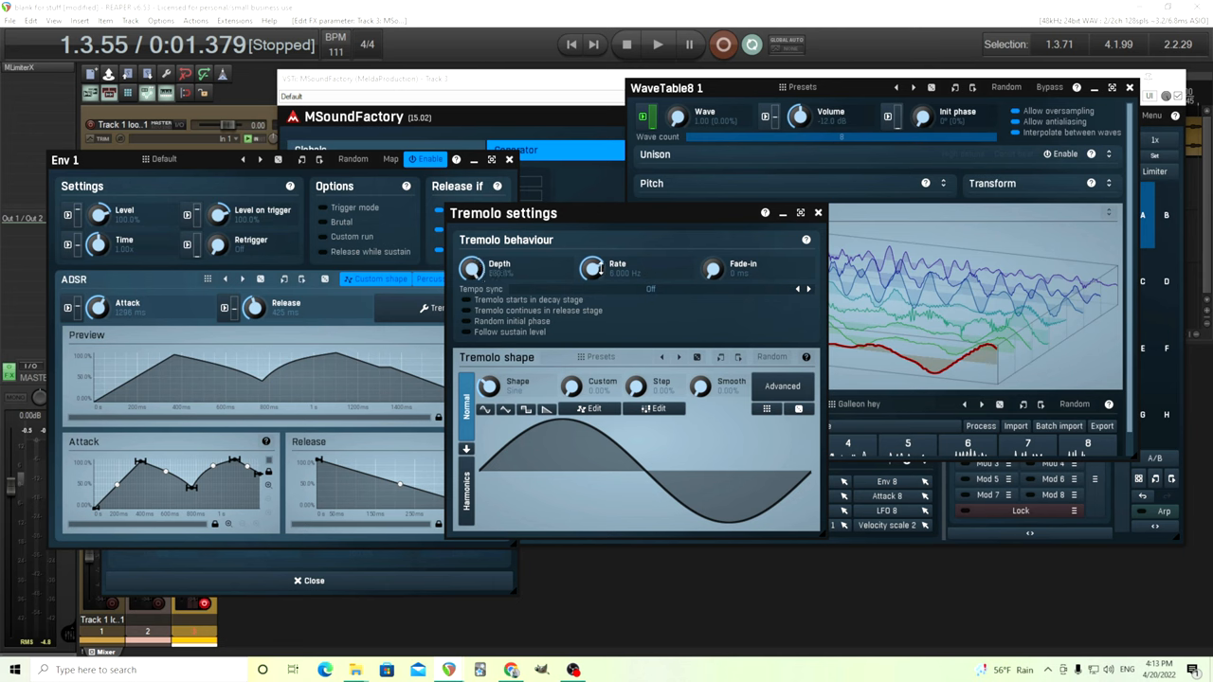
{"action": "left_click_drag", "start_coordinate": [503, 212], "coordinate": [236, 186]}
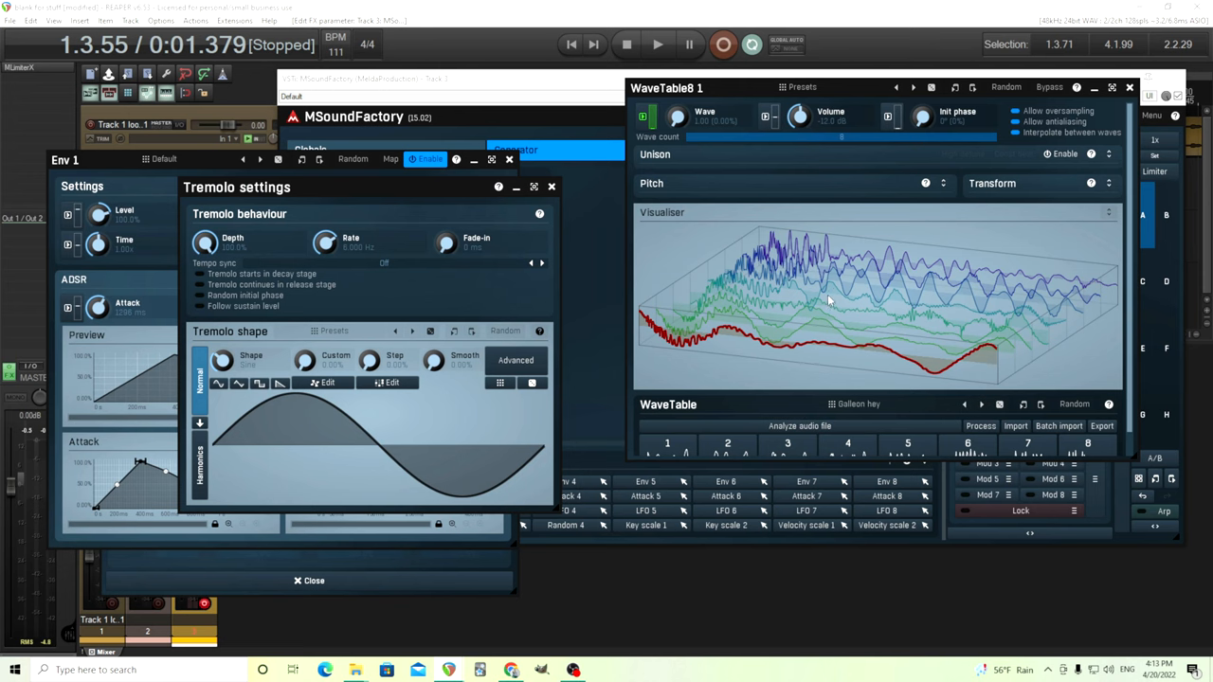
{"action": "mouse_move", "coordinate": [107, 180]}
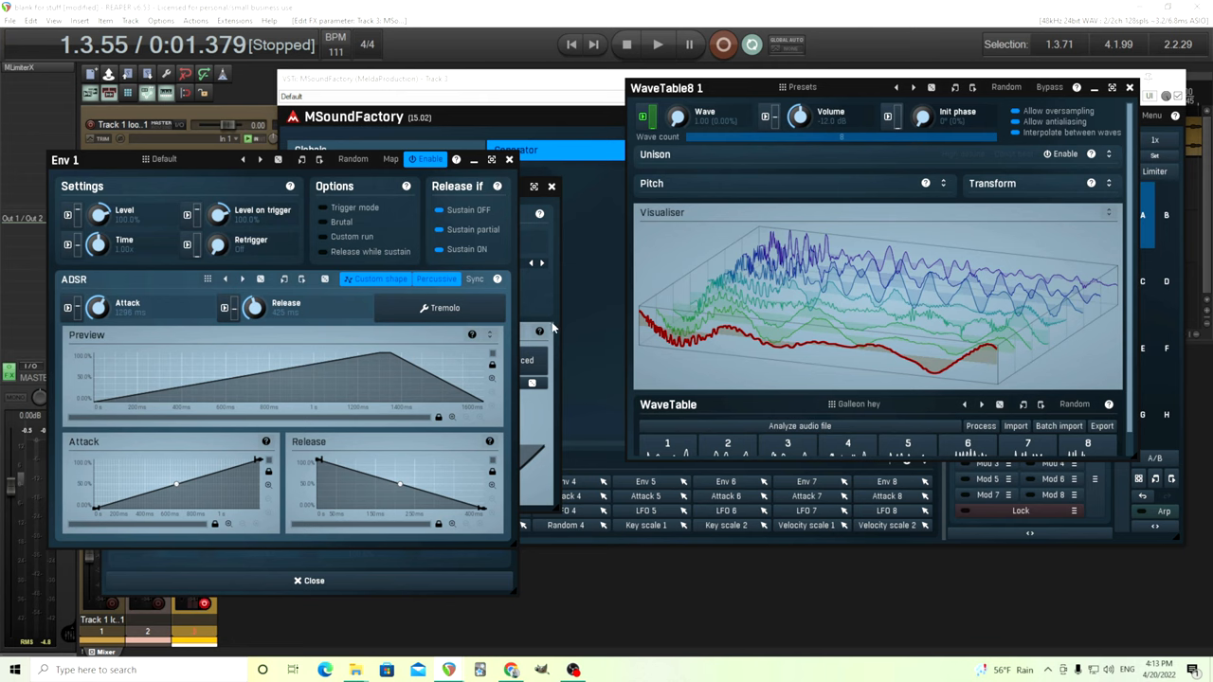
Step: Bring Env 1's tremolo settings window back to the front
{"action": "left_click", "coordinate": [440, 308]}
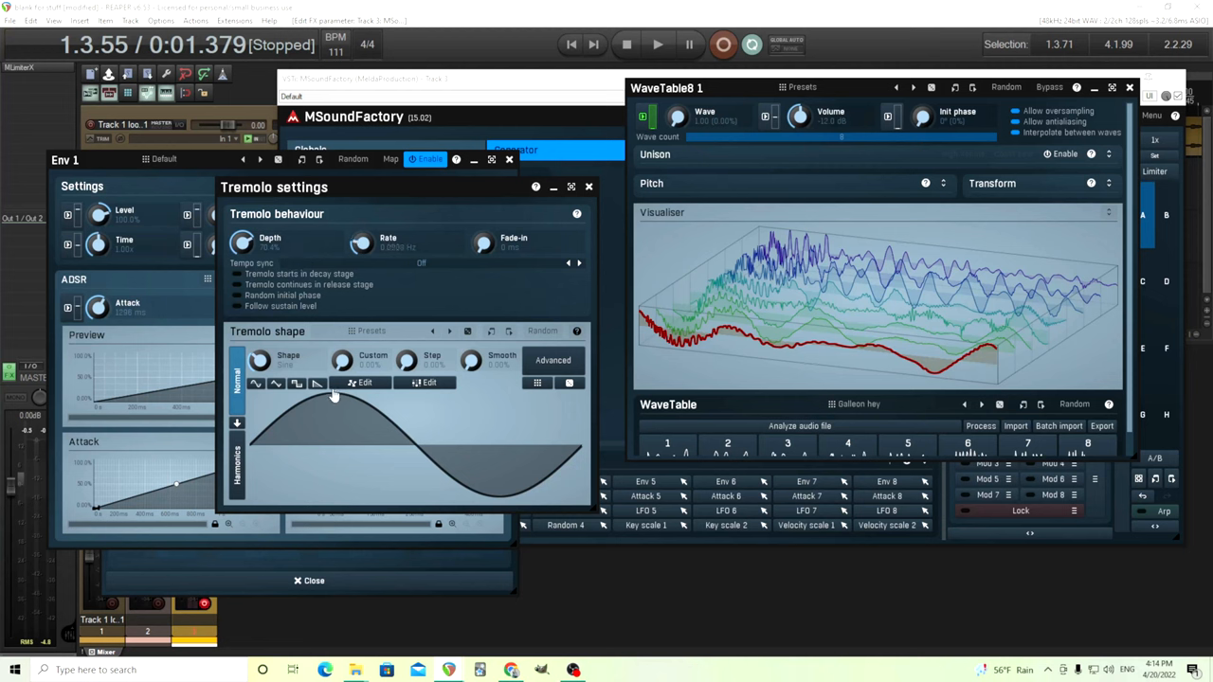
Step: Draw a custom tremolo shape with an early peak and a deep trough
{"action": "left_click", "coordinate": [297, 383]}
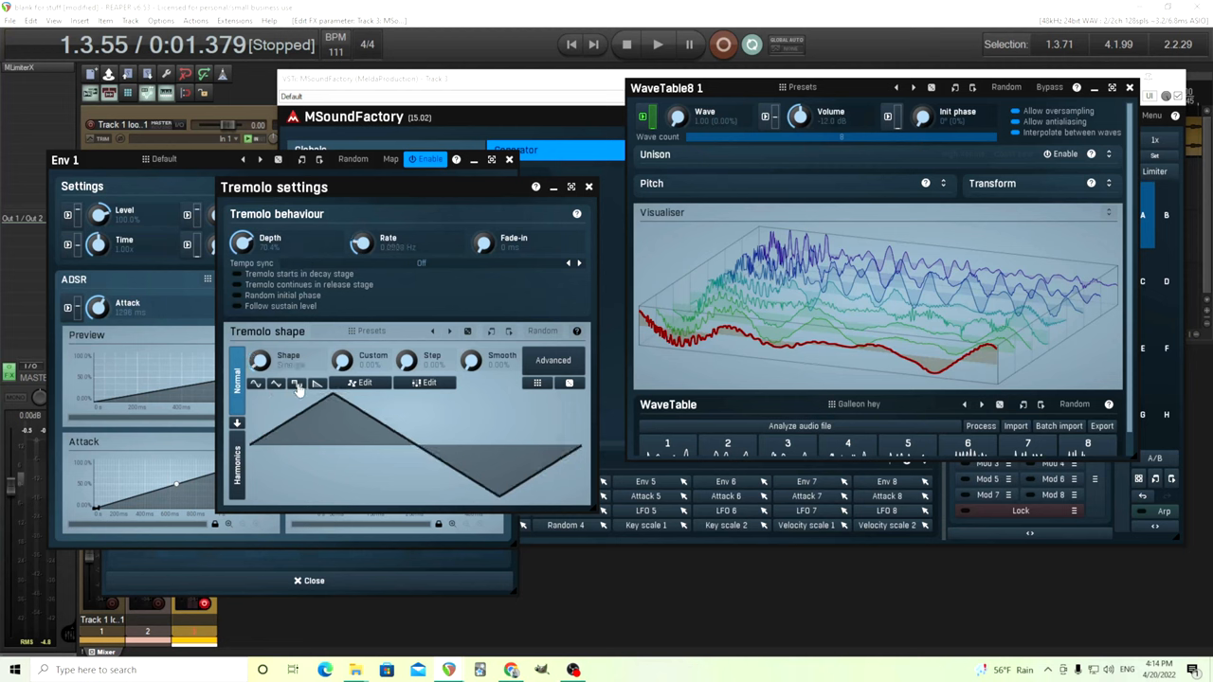
{"action": "left_click", "coordinate": [297, 383]}
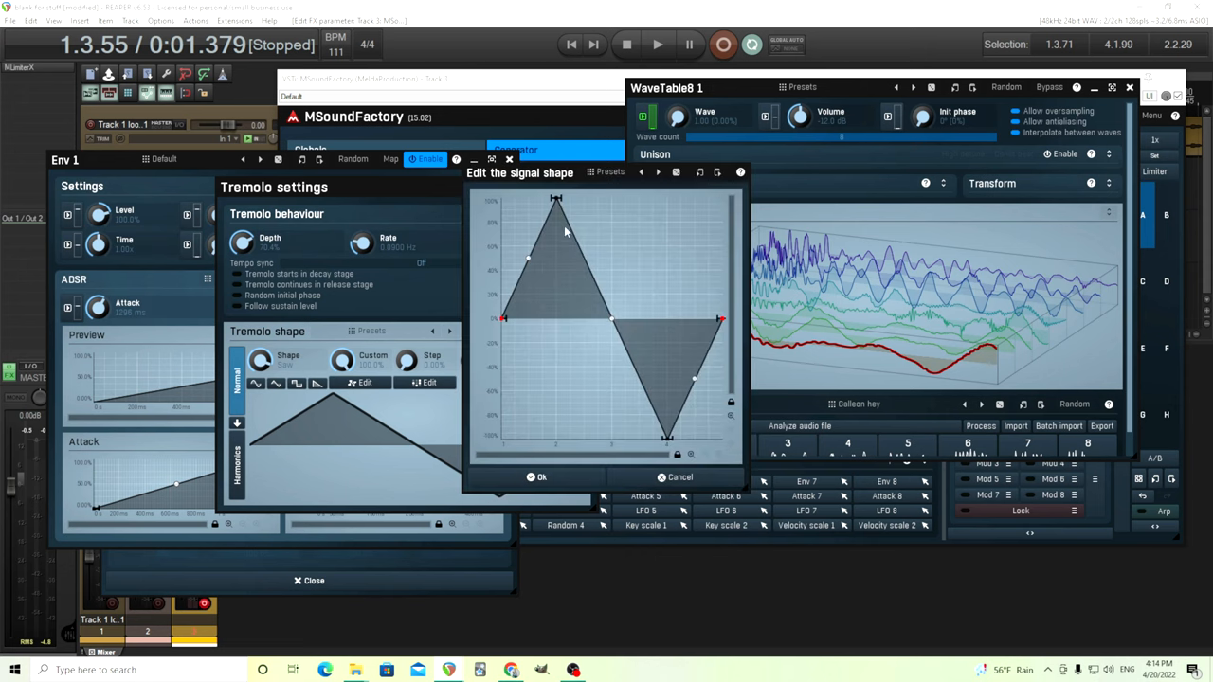
{"action": "left_click_drag", "start_coordinate": [556, 197], "coordinate": [556, 280]}
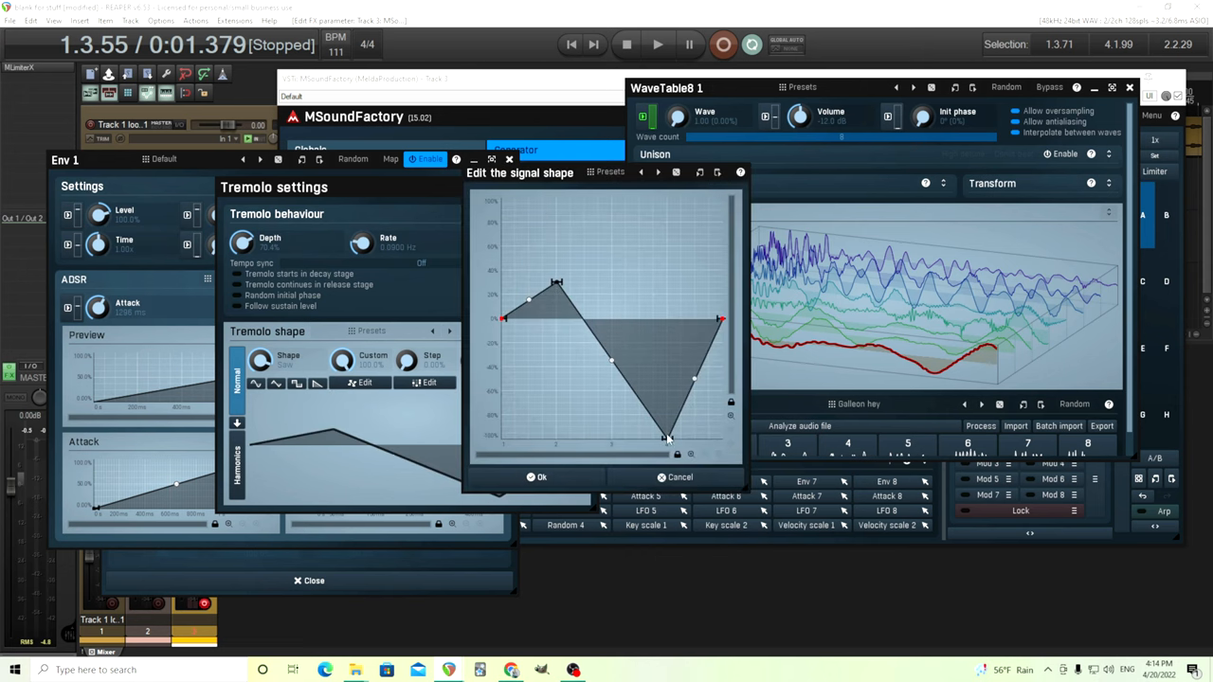
{"action": "left_click_drag", "start_coordinate": [668, 438], "coordinate": [658, 345]}
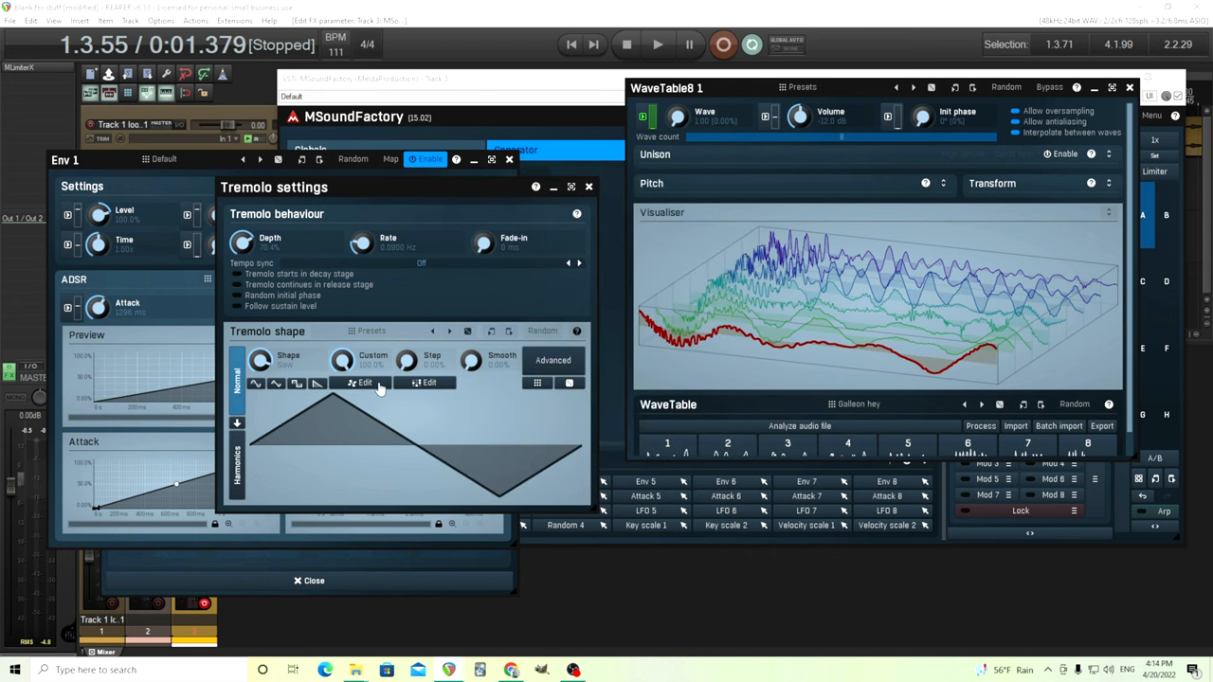
Step: Bend the tremolo shape's falling section into a smooth curved dip
{"action": "left_click", "coordinate": [362, 382]}
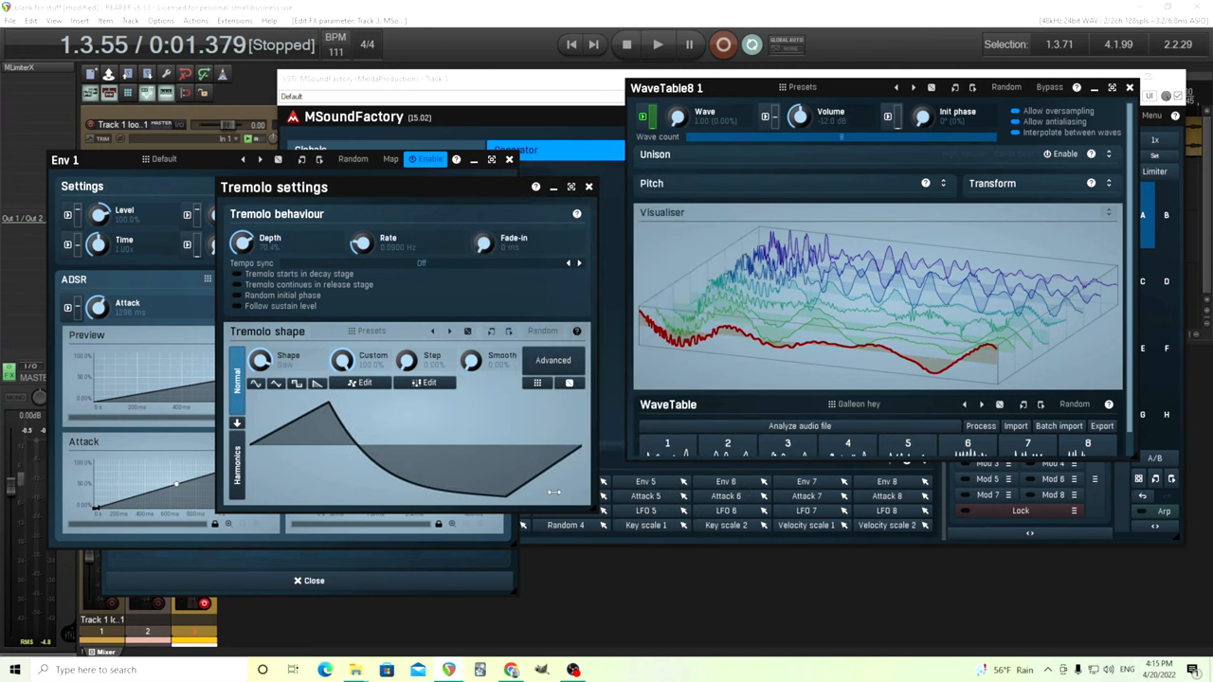
{"action": "left_click_drag", "start_coordinate": [273, 187], "coordinate": [287, 186]}
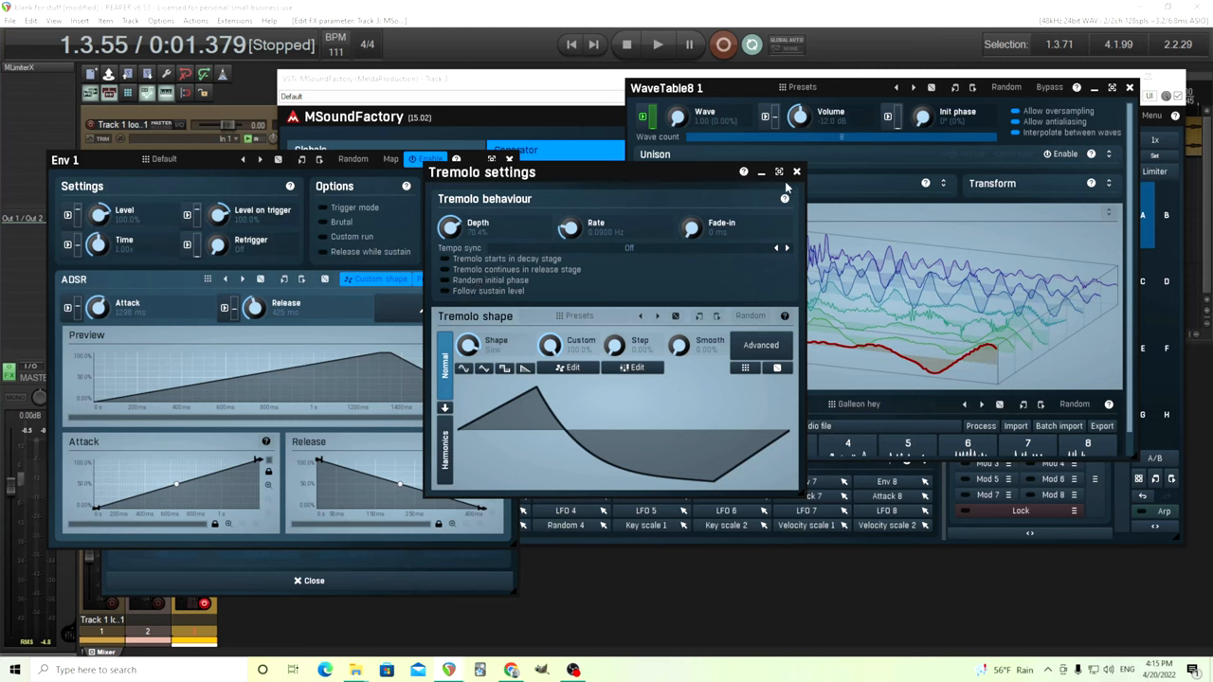
Step: Close tremolo settings, reposition the point properties panel and open Analyse audio
{"action": "left_click", "coordinate": [796, 172]}
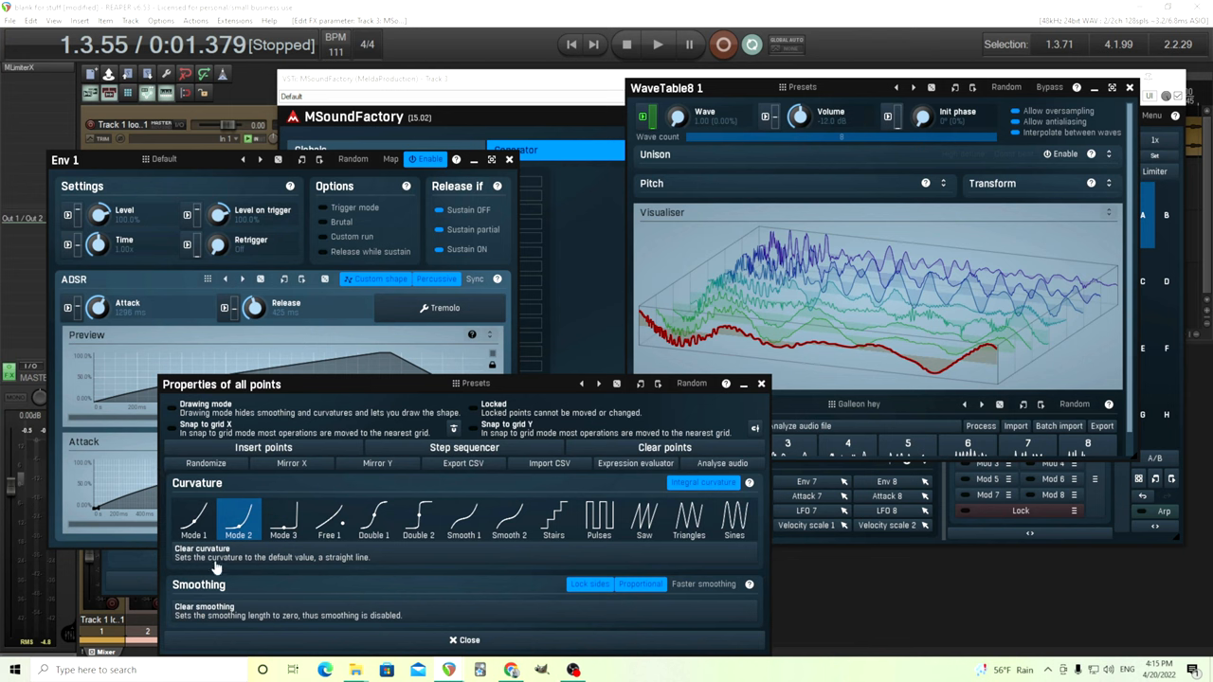
{"action": "mouse_move", "coordinate": [691, 521]}
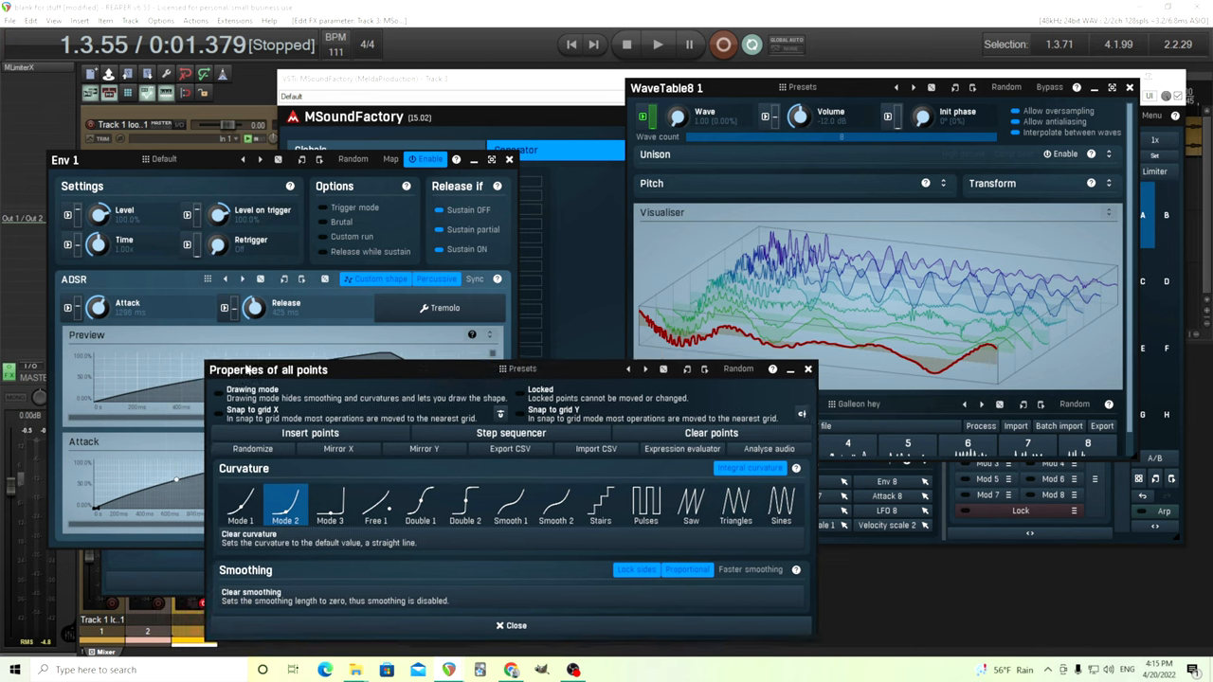
{"action": "left_click_drag", "start_coordinate": [268, 370], "coordinate": [286, 339]}
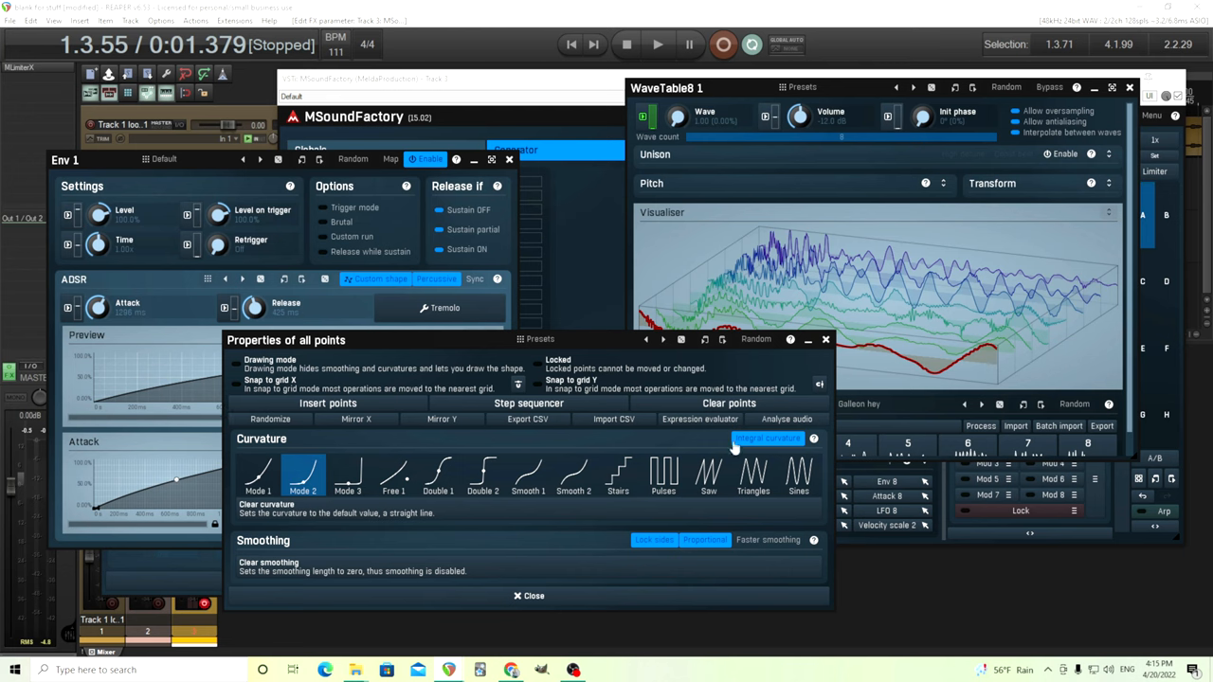
{"action": "left_click", "coordinate": [787, 418]}
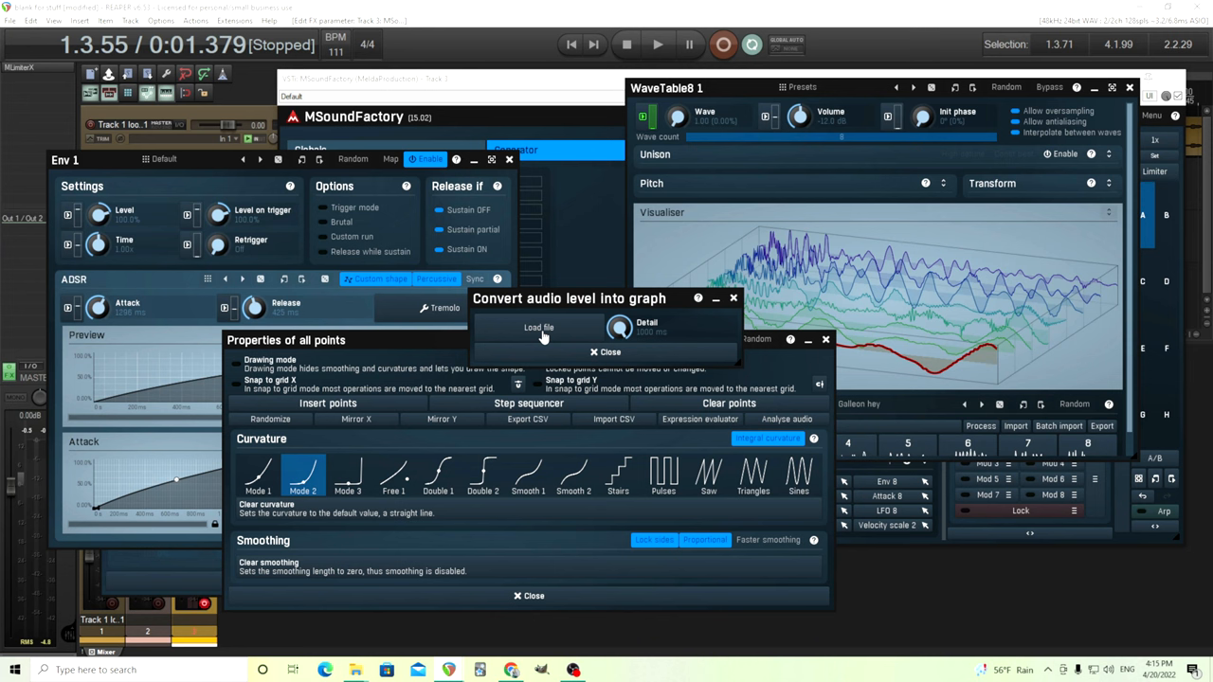
Step: Load an audio file, move its Start marker, and apply its level as Env 1's attack shape
{"action": "left_click", "coordinate": [539, 327]}
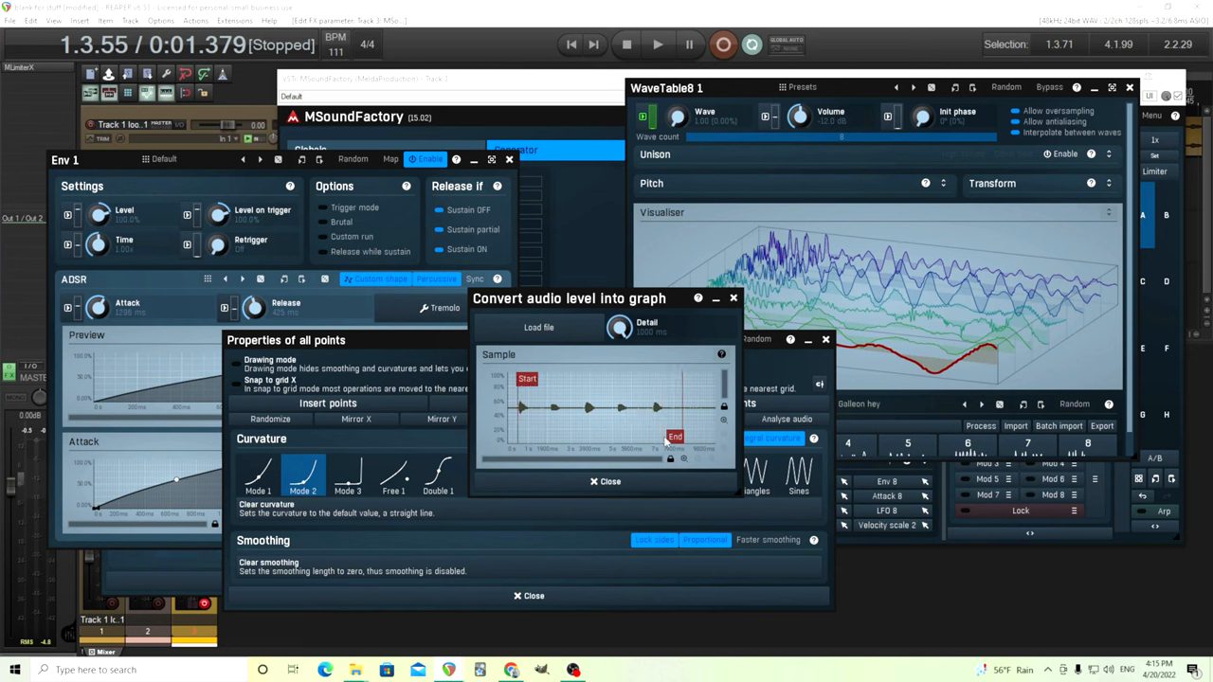
{"action": "left_click_drag", "start_coordinate": [675, 437], "coordinate": [658, 437]}
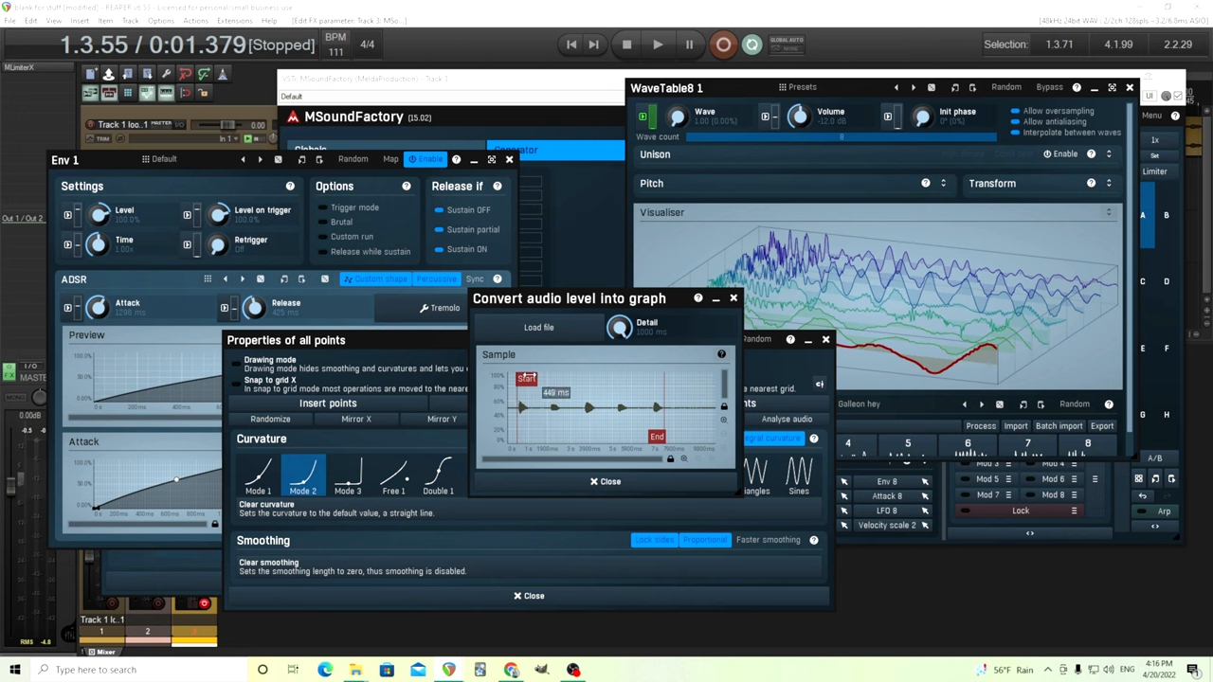
{"action": "mouse_move", "coordinate": [128, 468]}
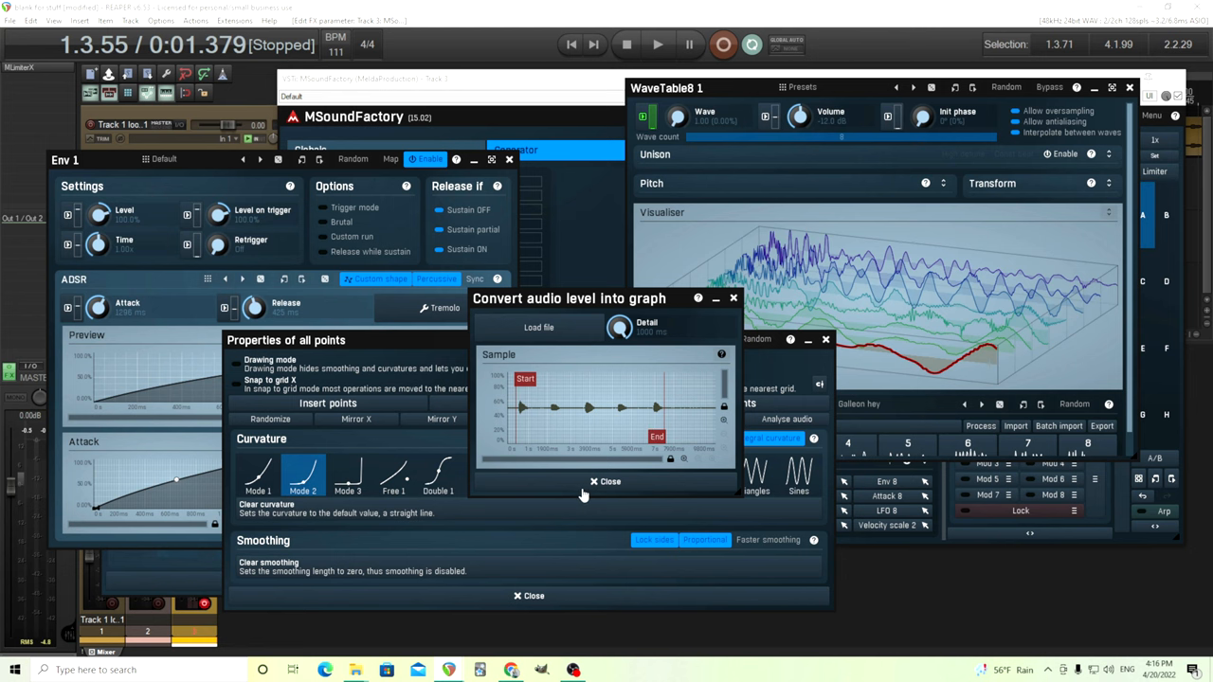
{"action": "left_click", "coordinate": [606, 481]}
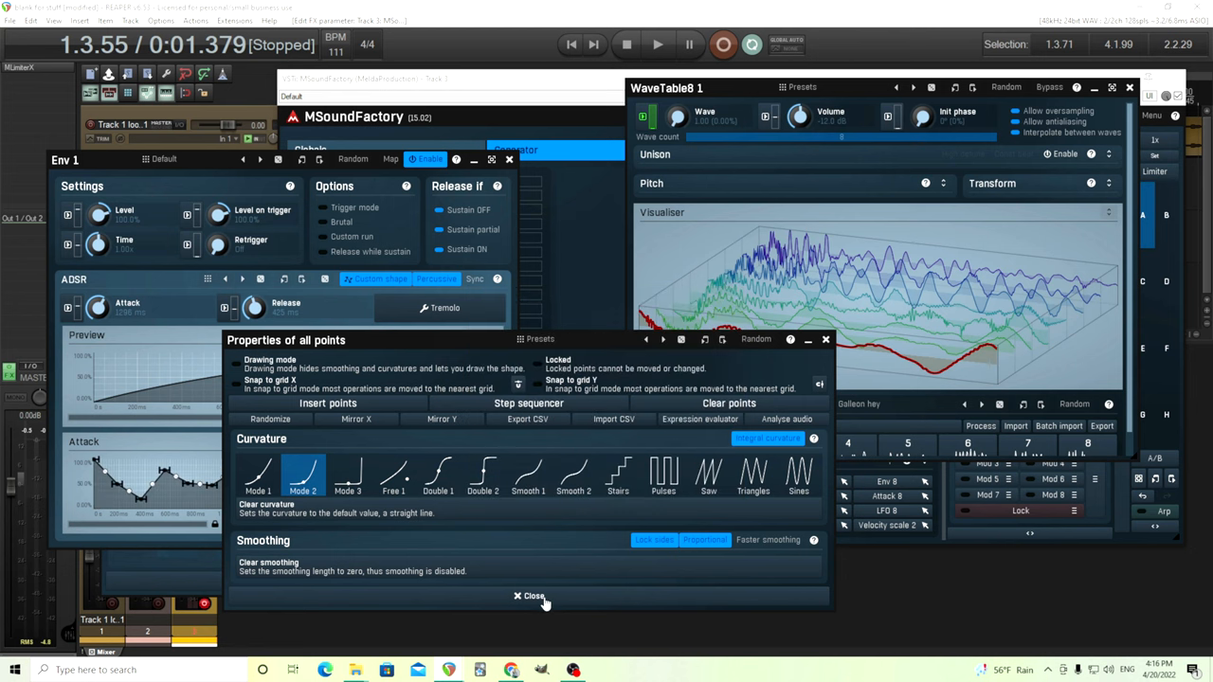
Step: Close the point properties panel to view Env 1's bumpy attack curve
{"action": "left_click", "coordinate": [530, 596]}
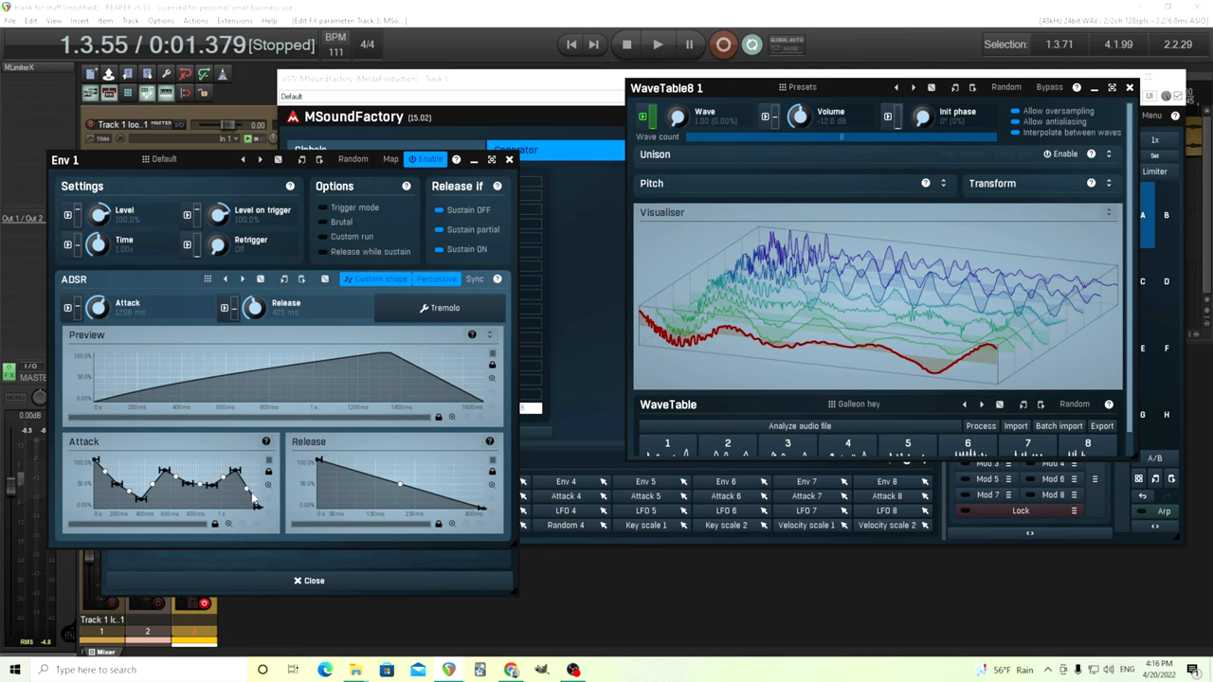
{"action": "mouse_move", "coordinate": [555, 434]}
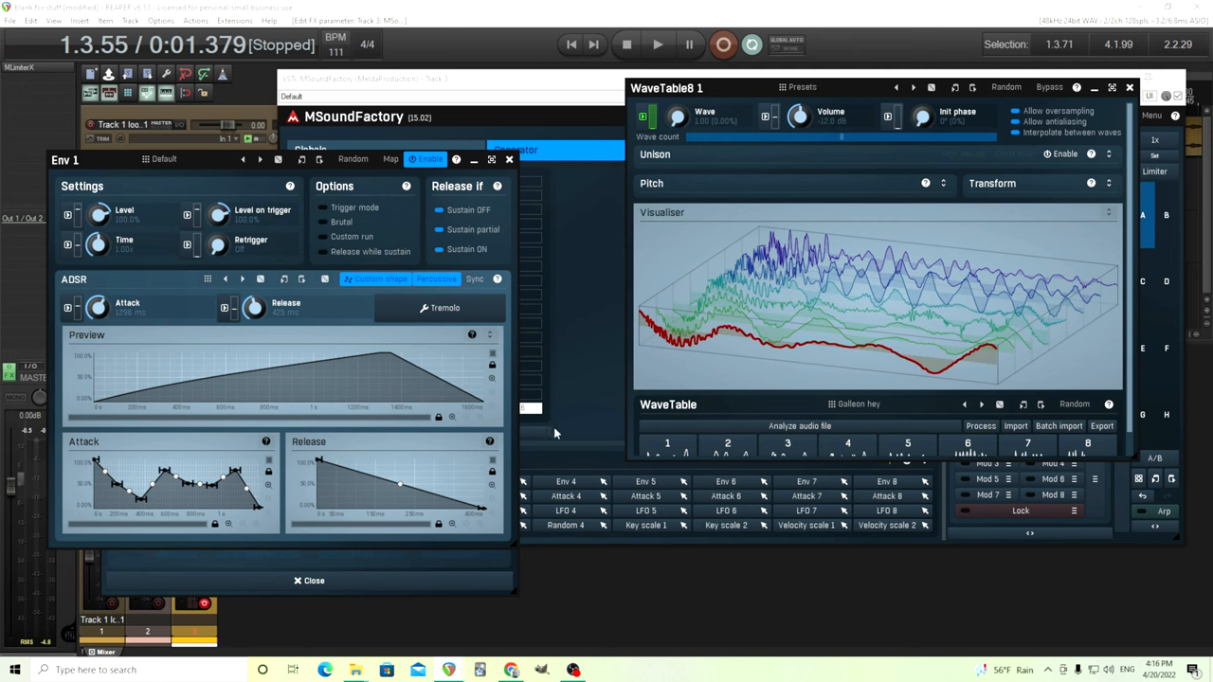
{"action": "mouse_move", "coordinate": [814, 239]}
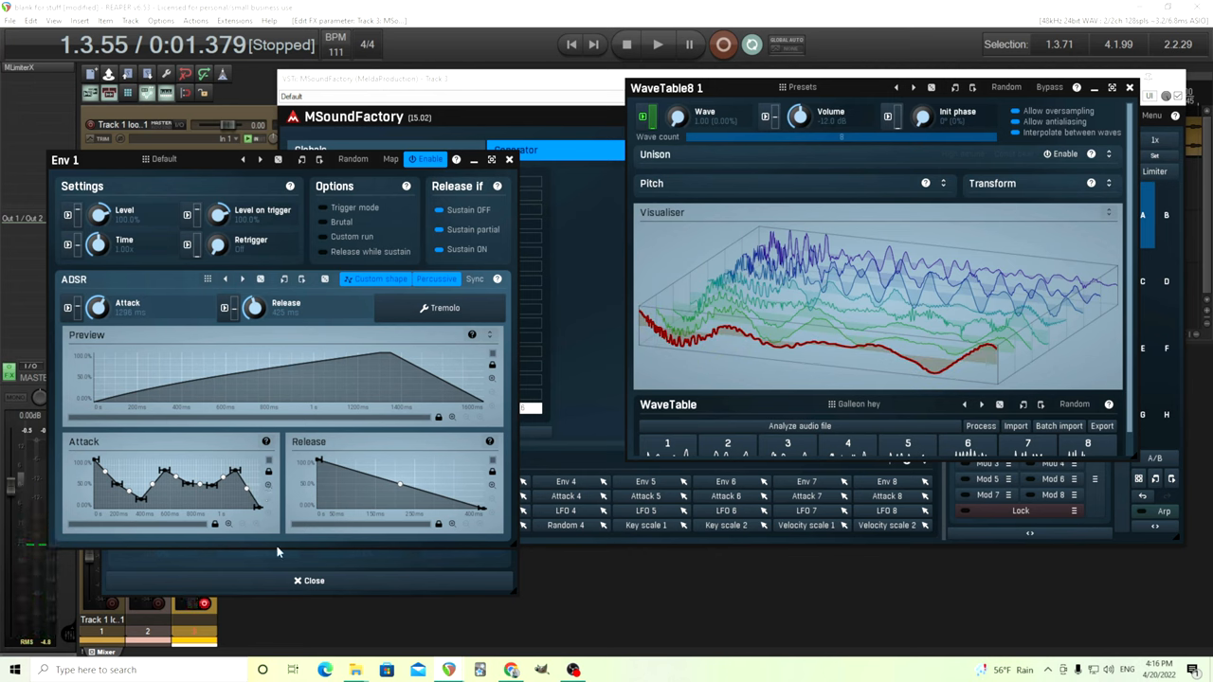
{"action": "mouse_move", "coordinate": [262, 518]}
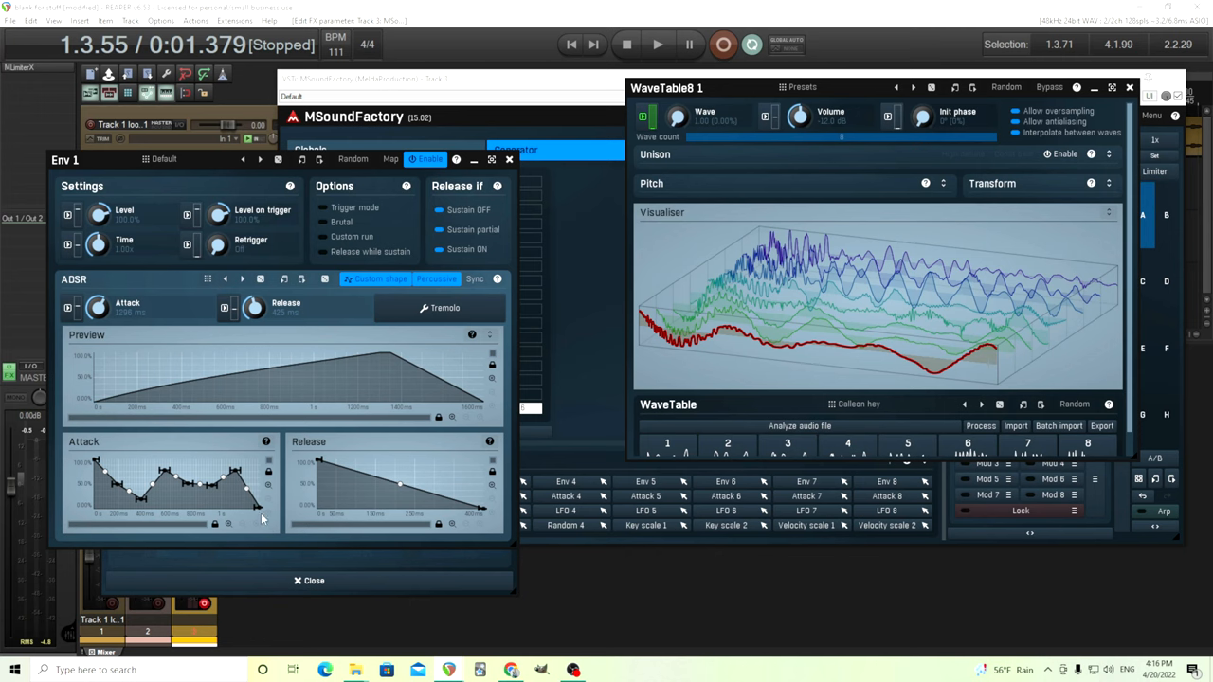
{"action": "mouse_move", "coordinate": [360, 464]}
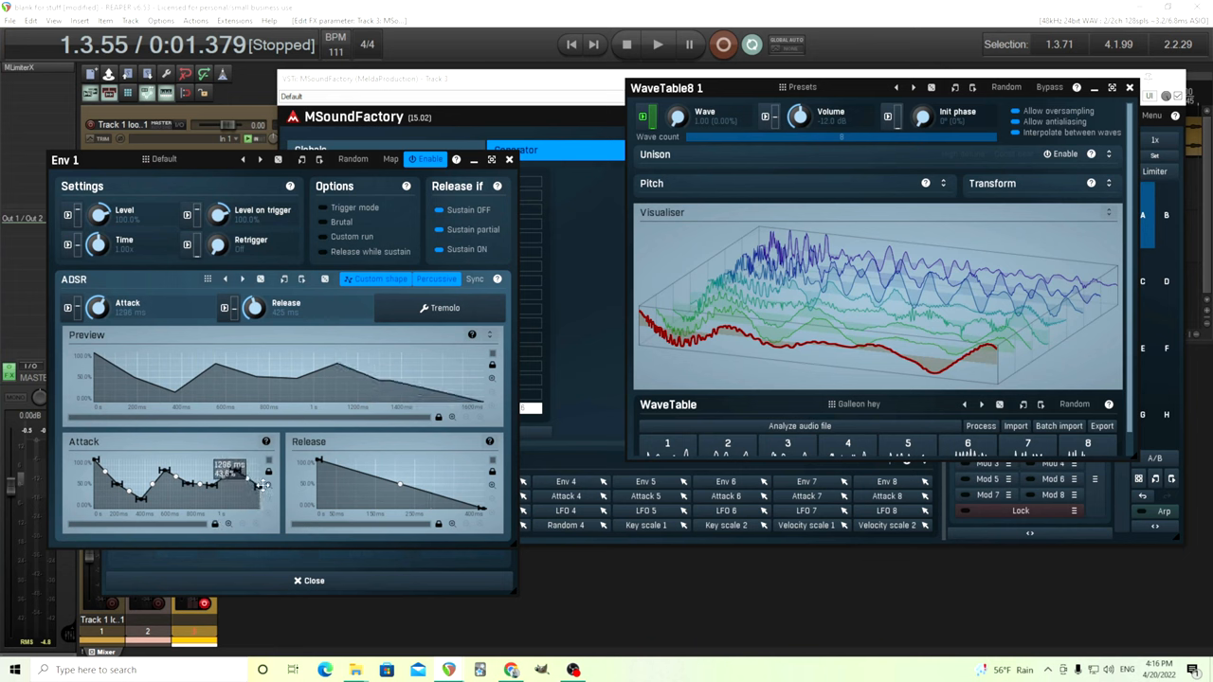
Step: Reopen and close the tremolo settings to return to the Wave modulation panel
{"action": "left_click", "coordinate": [438, 307]}
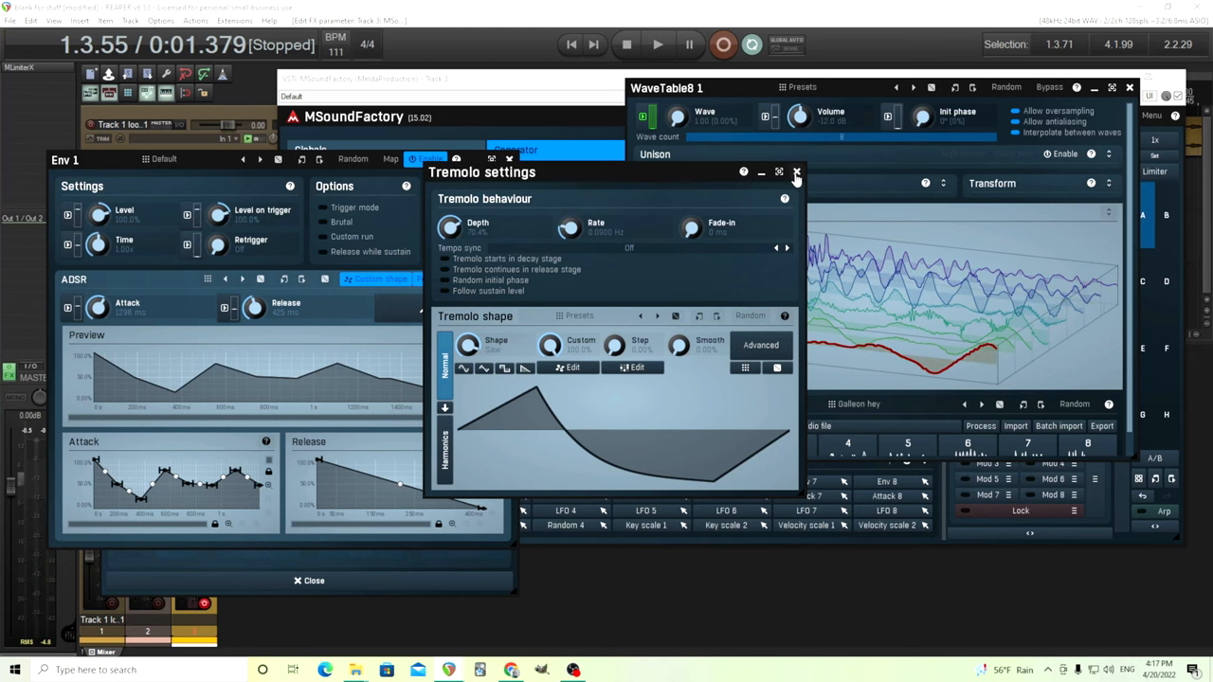
{"action": "left_click", "coordinate": [797, 171]}
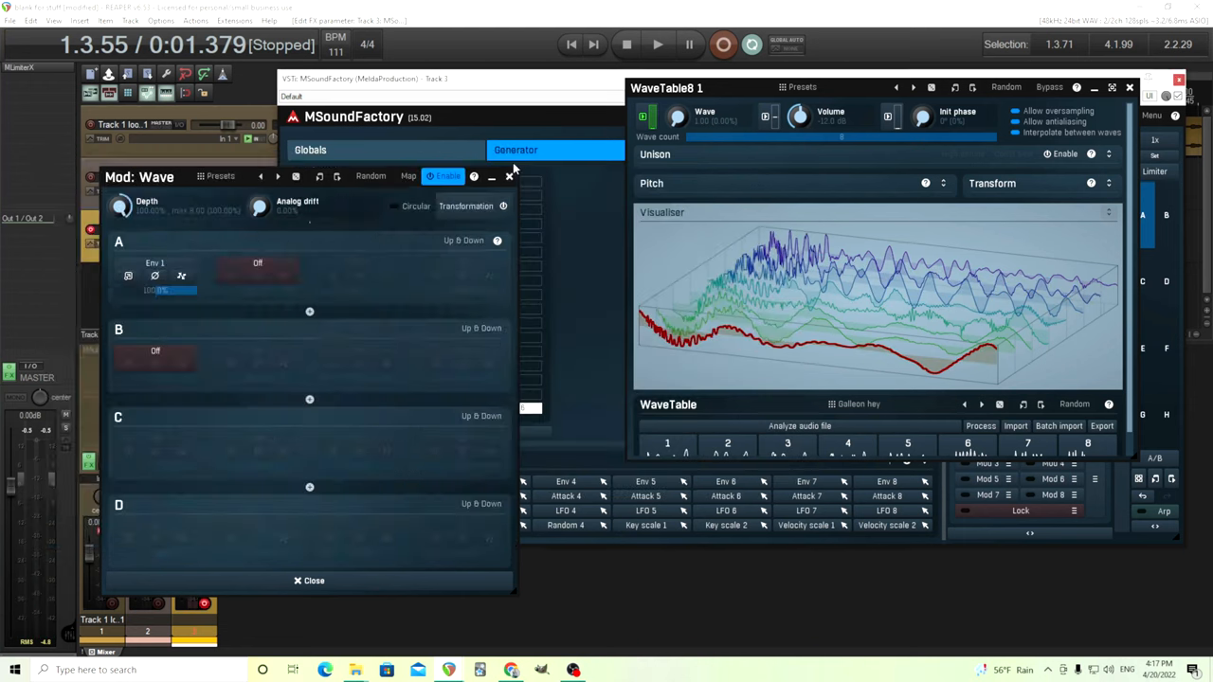
Step: Add LFO 1 as the second source beside Env 1 in Wave slot A
{"action": "left_click", "coordinate": [257, 262]}
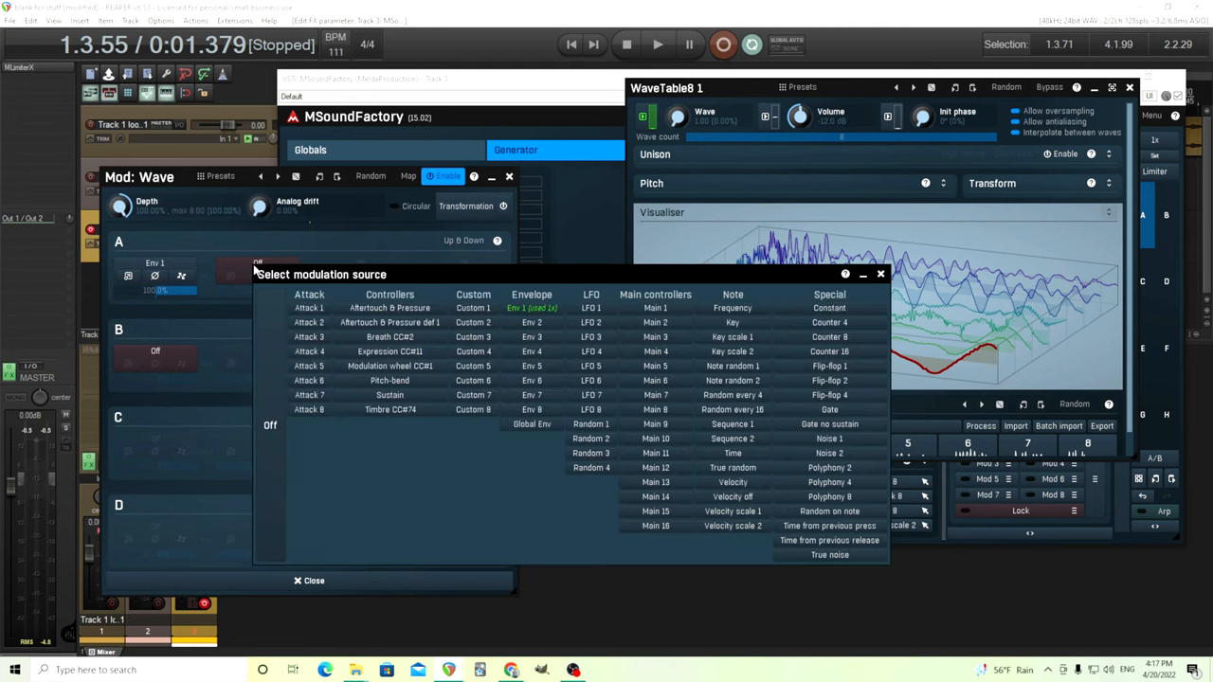
{"action": "mouse_move", "coordinate": [592, 321]}
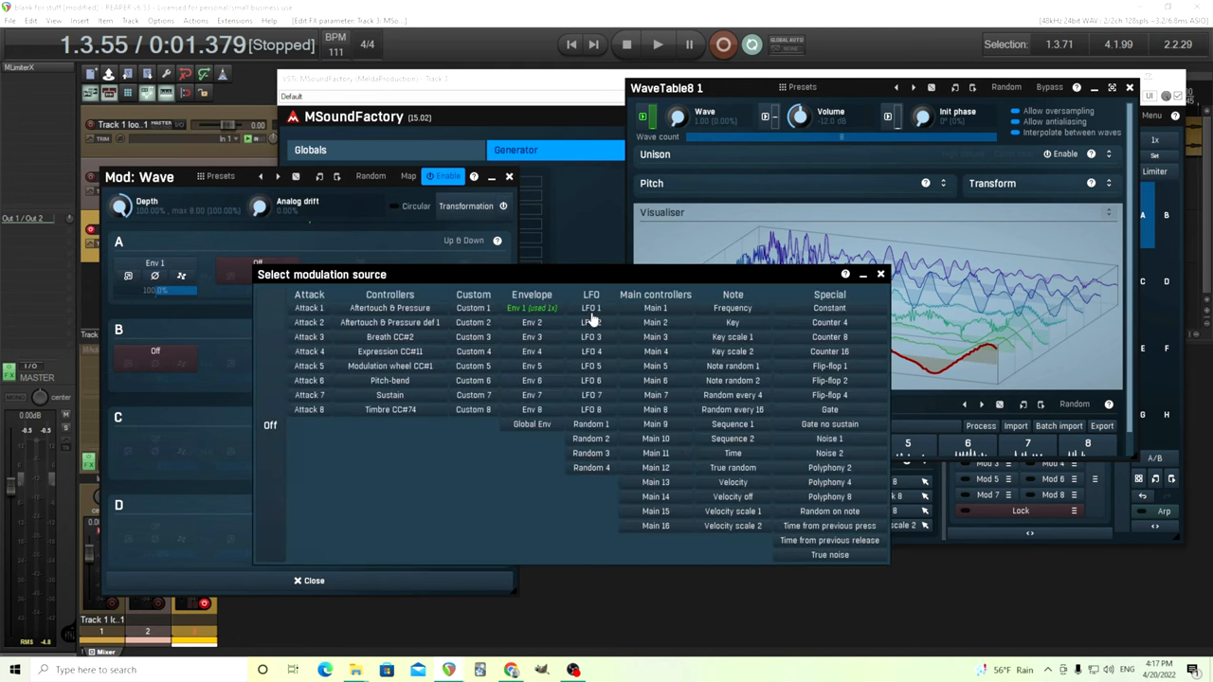
{"action": "left_click", "coordinate": [590, 307]}
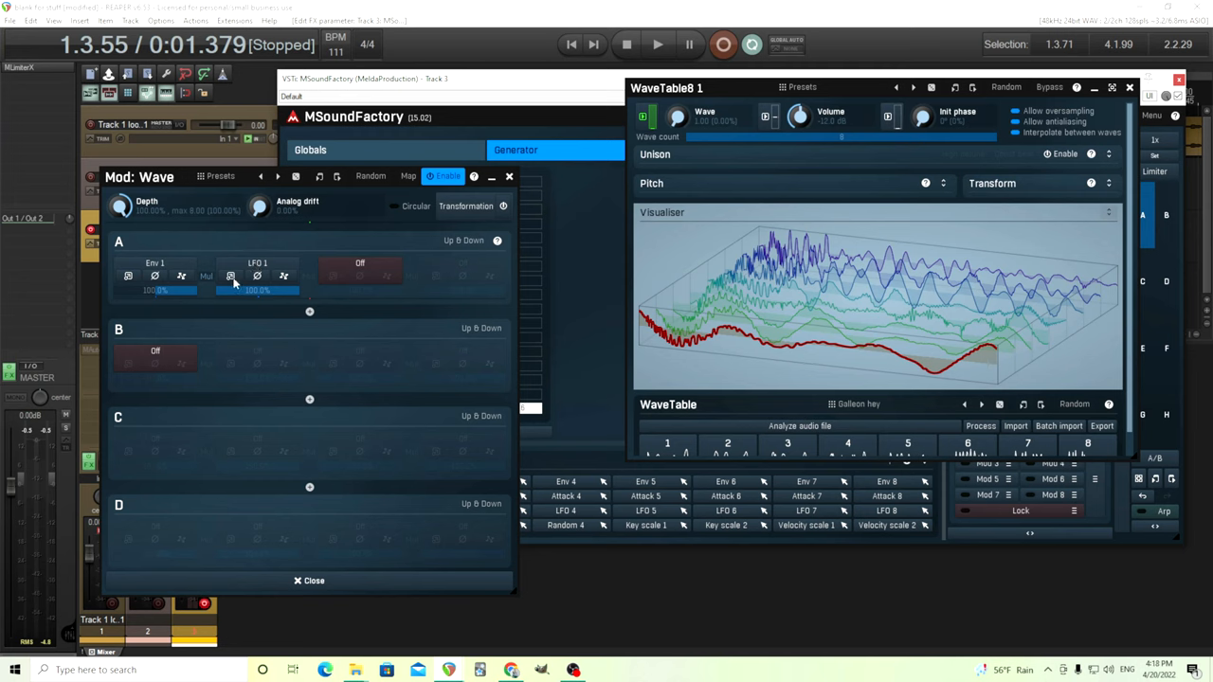
{"action": "mouse_move", "coordinate": [617, 159]}
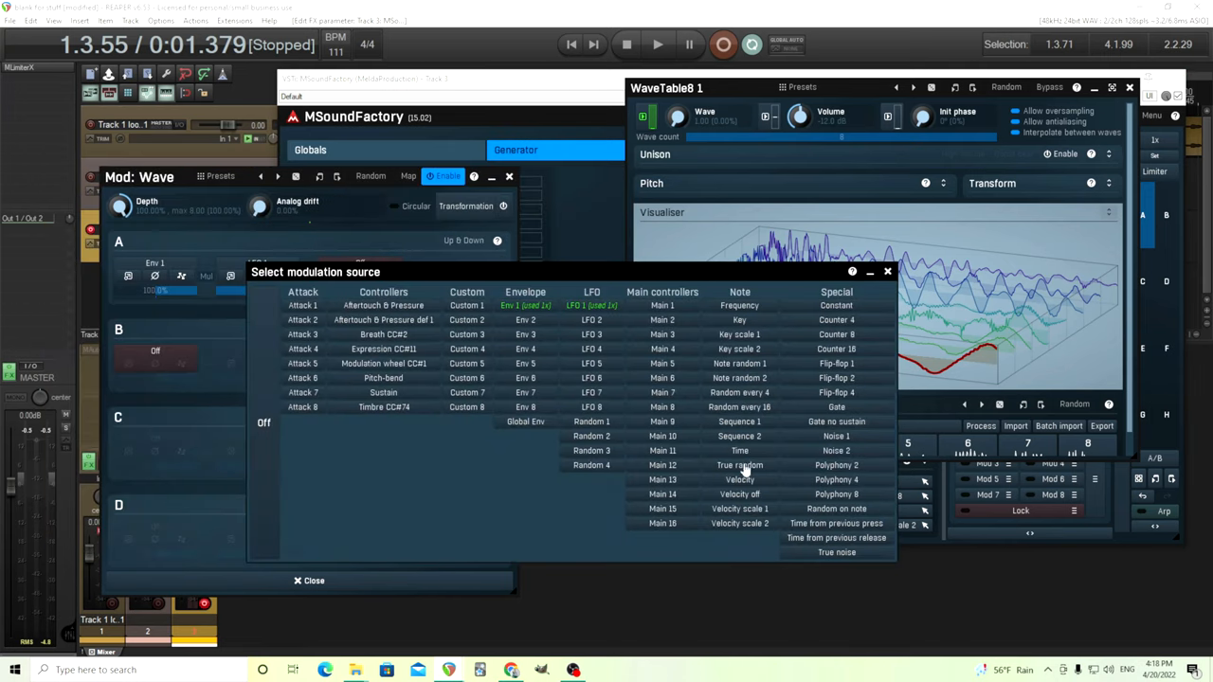
{"action": "mouse_move", "coordinate": [677, 546]}
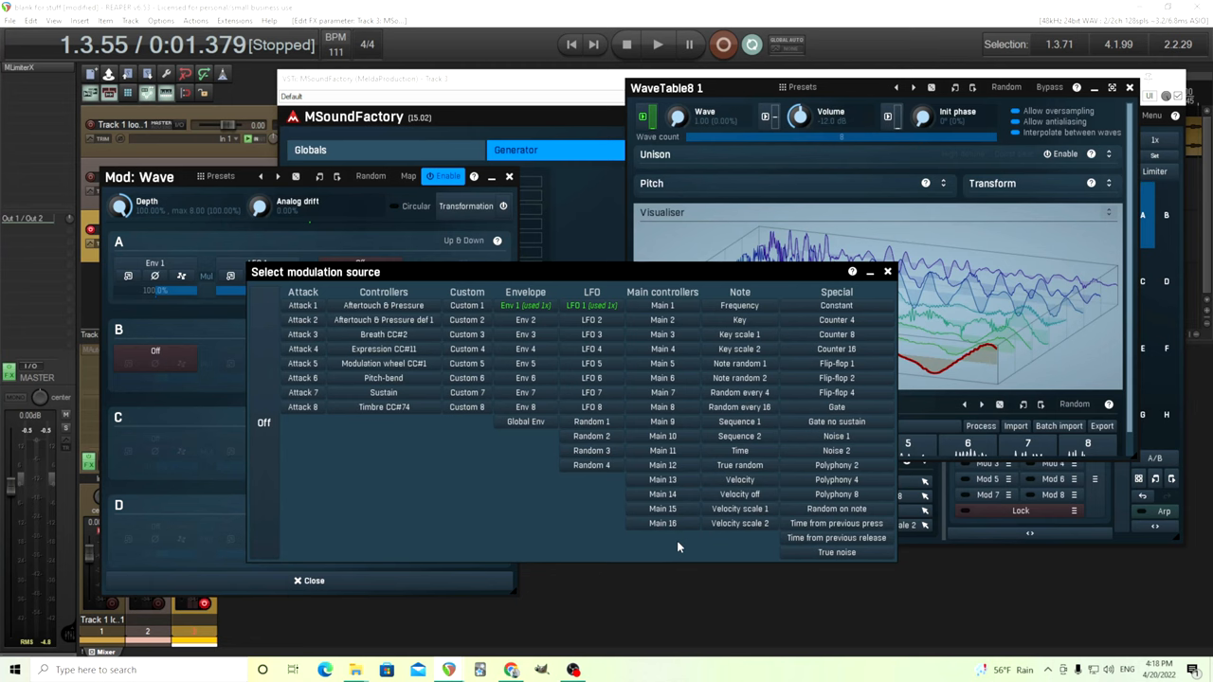
{"action": "mouse_move", "coordinate": [815, 327]}
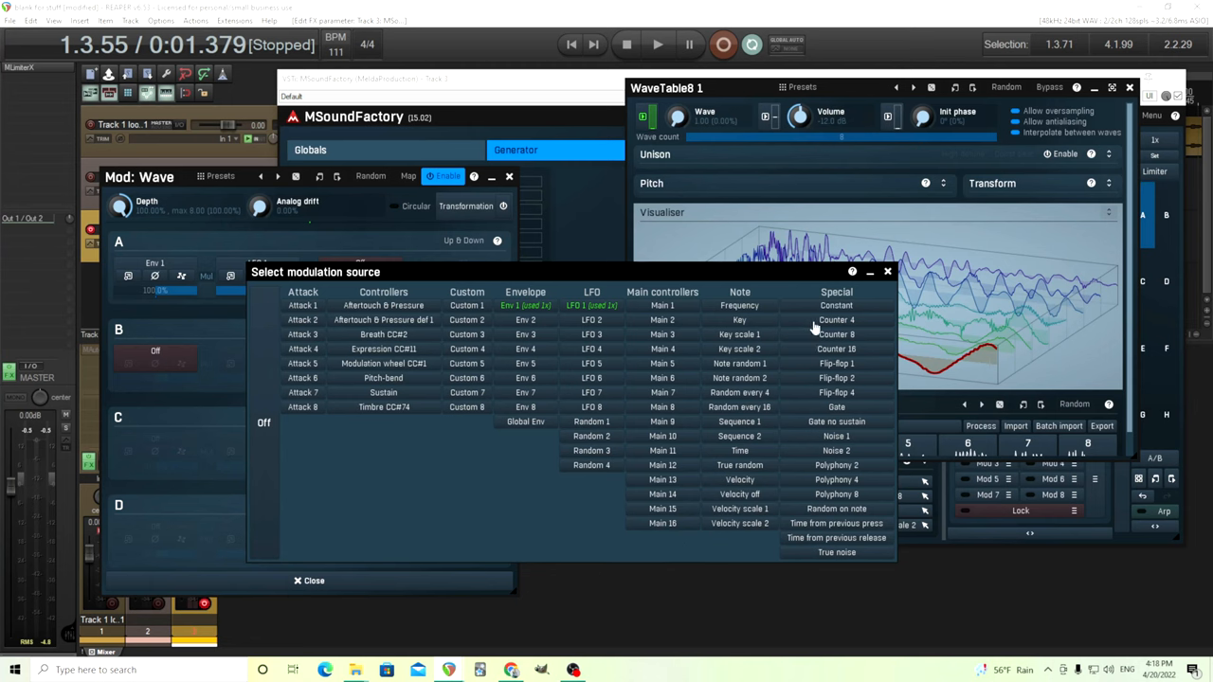
Step: Reopen Env 1's envelope settings showing the audio-derived attack
{"action": "left_click", "coordinate": [591, 305]}
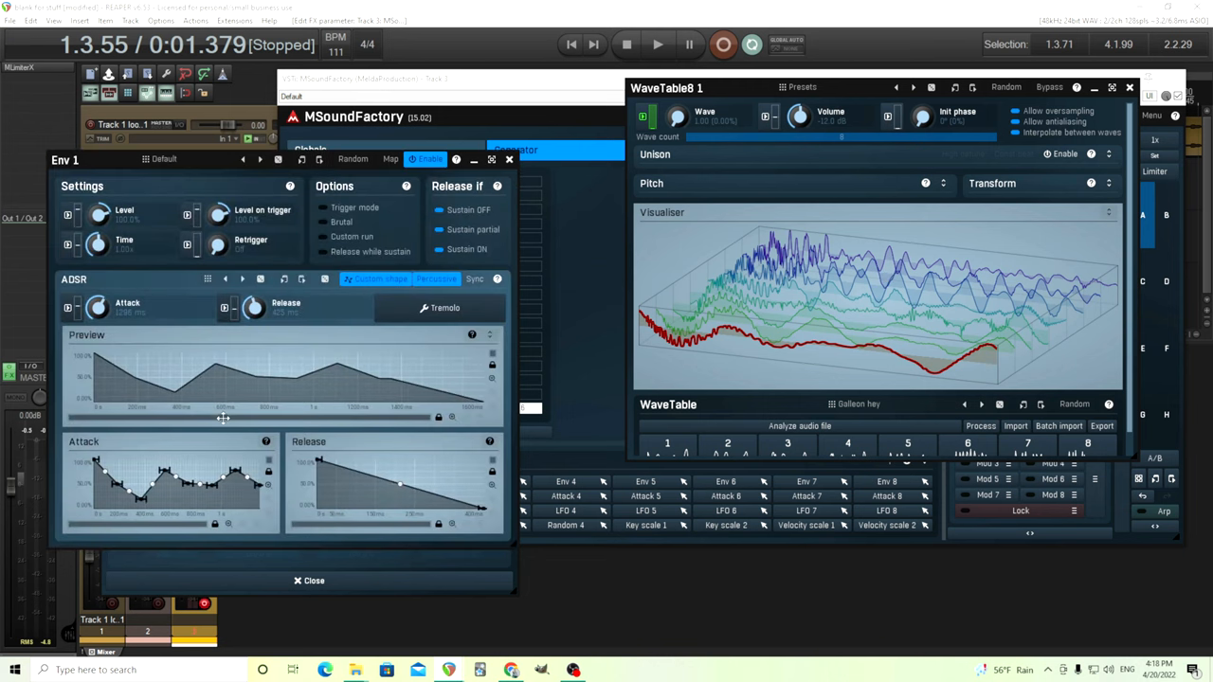
{"action": "mouse_move", "coordinate": [199, 402]}
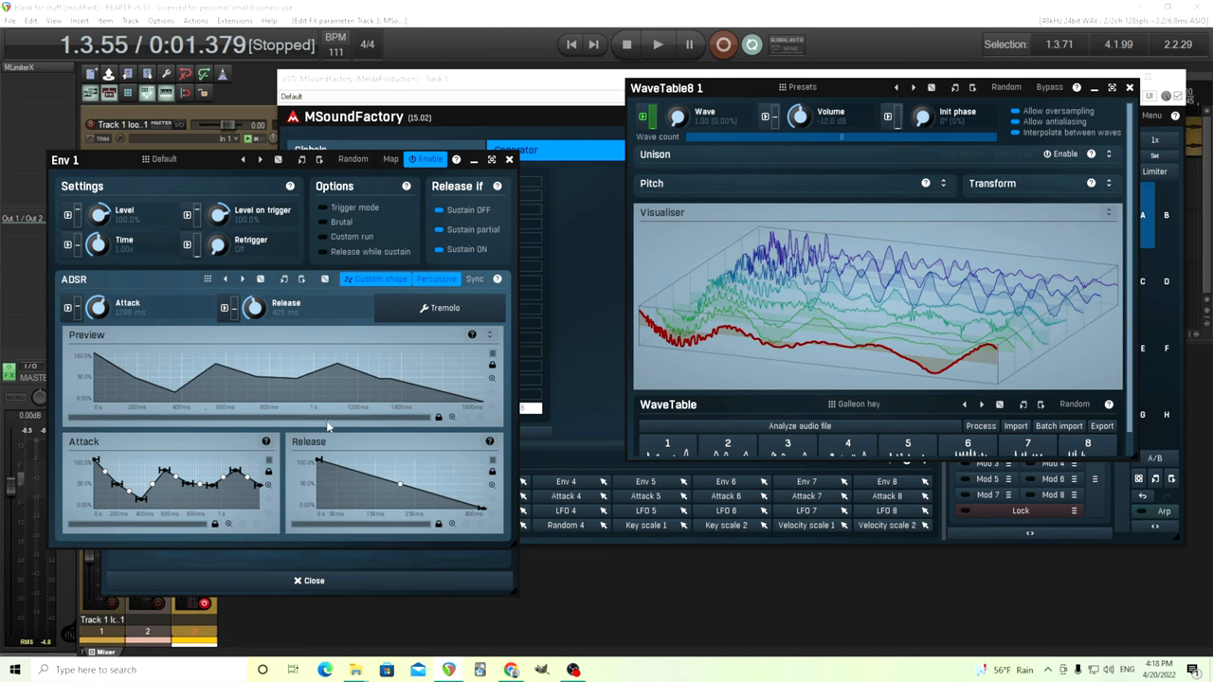
{"action": "mouse_move", "coordinate": [327, 421]}
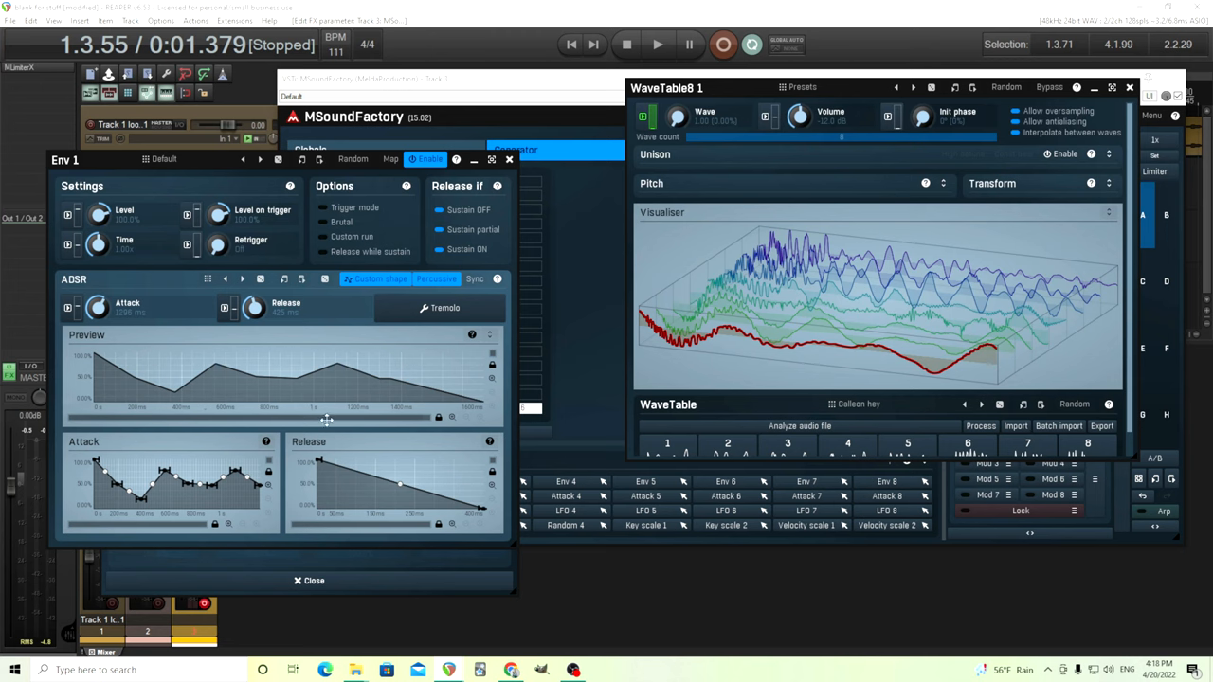